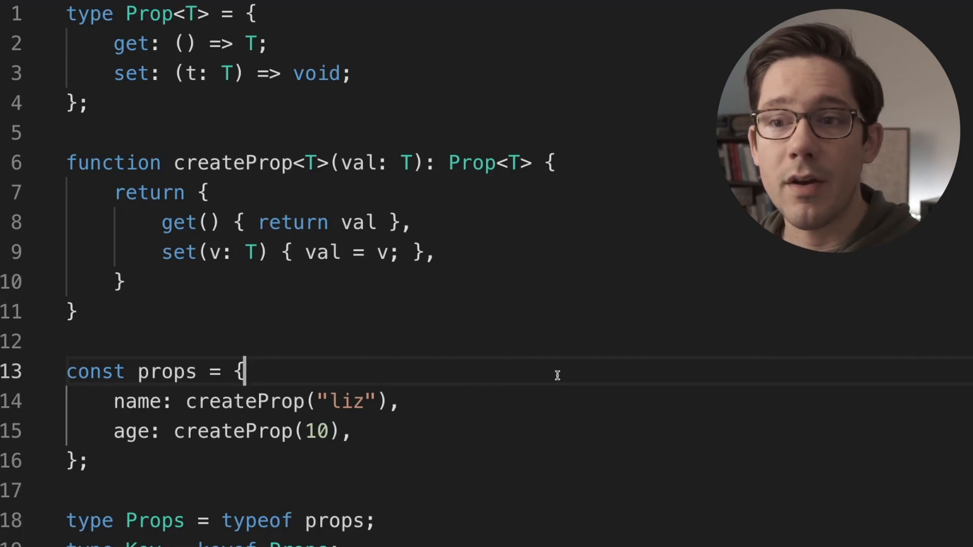
{"action": "mouse_move", "coordinate": [476, 226]}
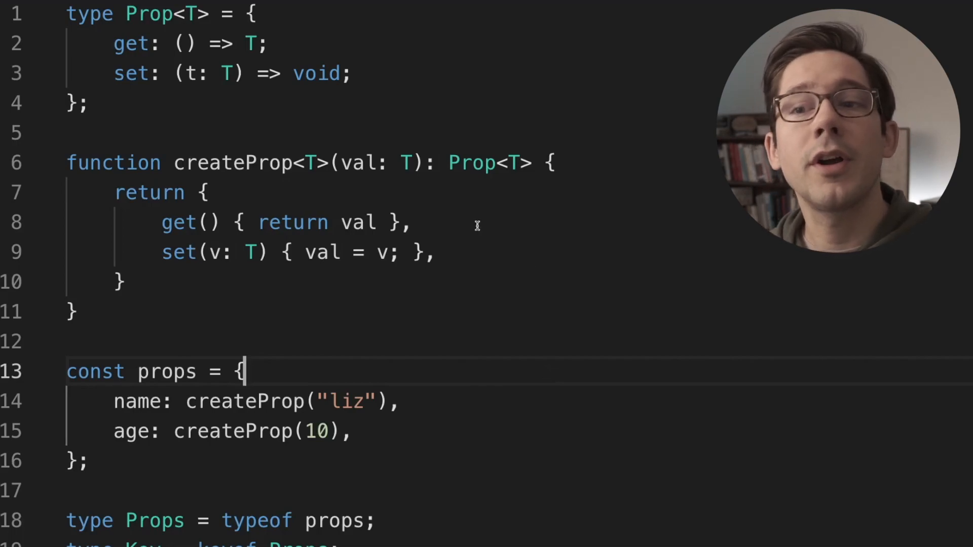
{"action": "mouse_move", "coordinate": [440, 179]}
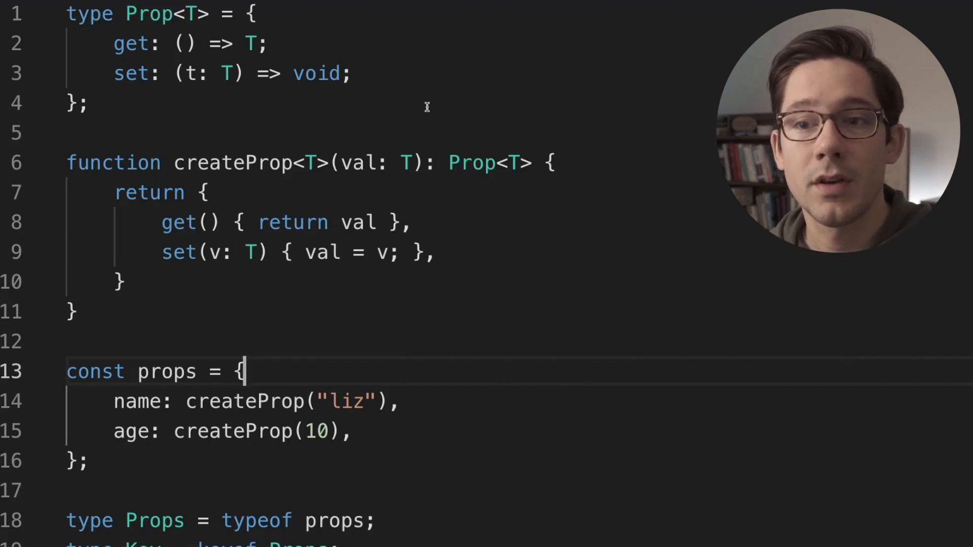
- Review the existing Prop type, the val uses in createProp and the keyof in the Key type
{"action": "left_click_drag", "start_coordinate": [67, 13], "coordinate": [89, 103]}
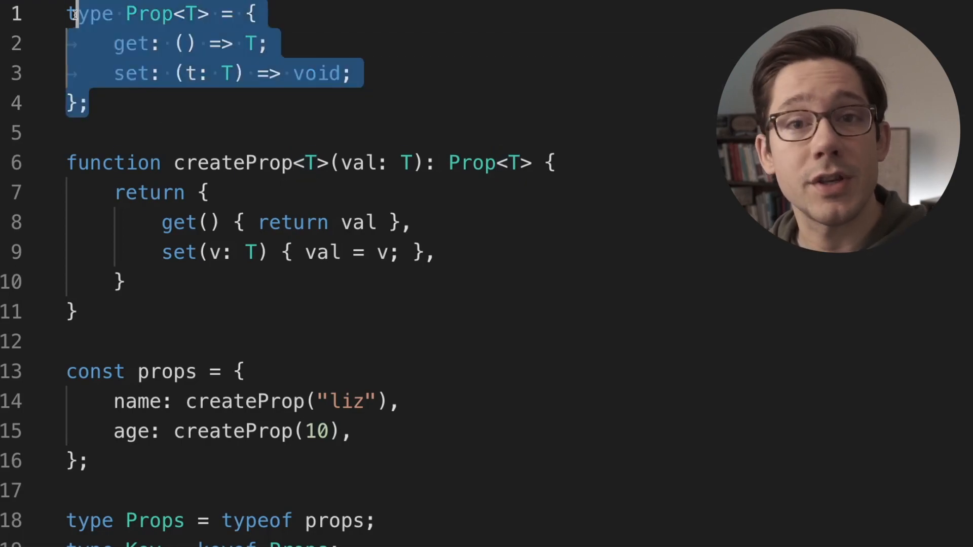
{"action": "left_click", "coordinate": [127, 44]}
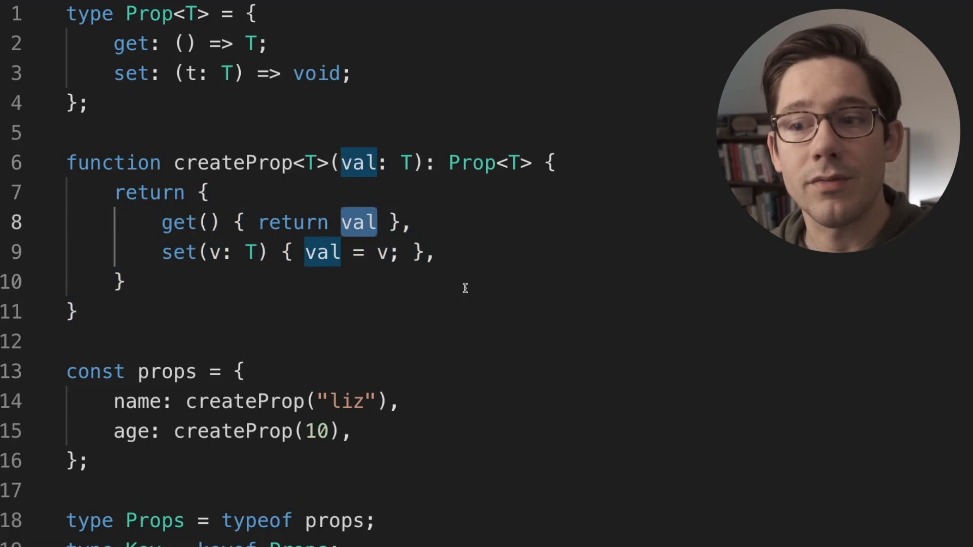
{"action": "scroll", "scroll_direction": "down", "scroll_amount": 3}
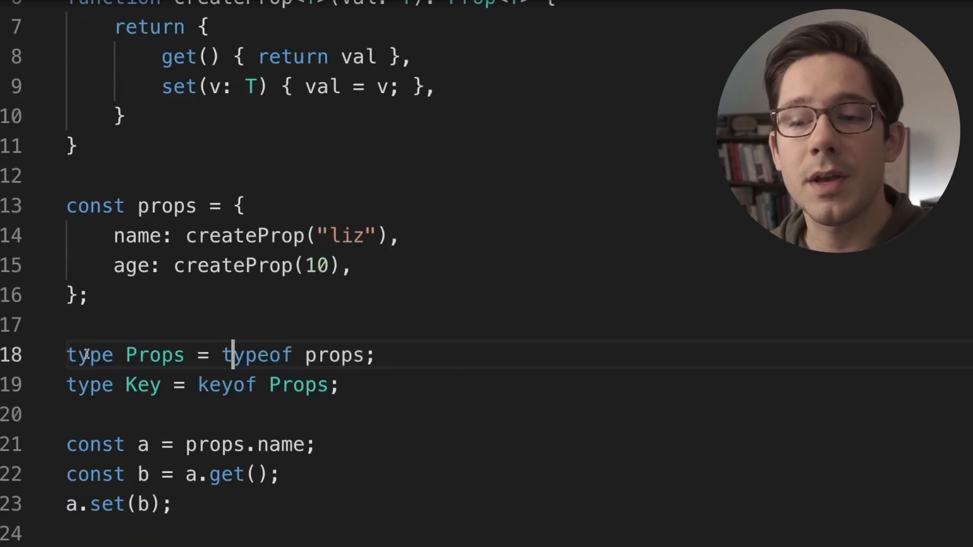
{"action": "left_click_drag", "start_coordinate": [222, 354], "coordinate": [366, 354]}
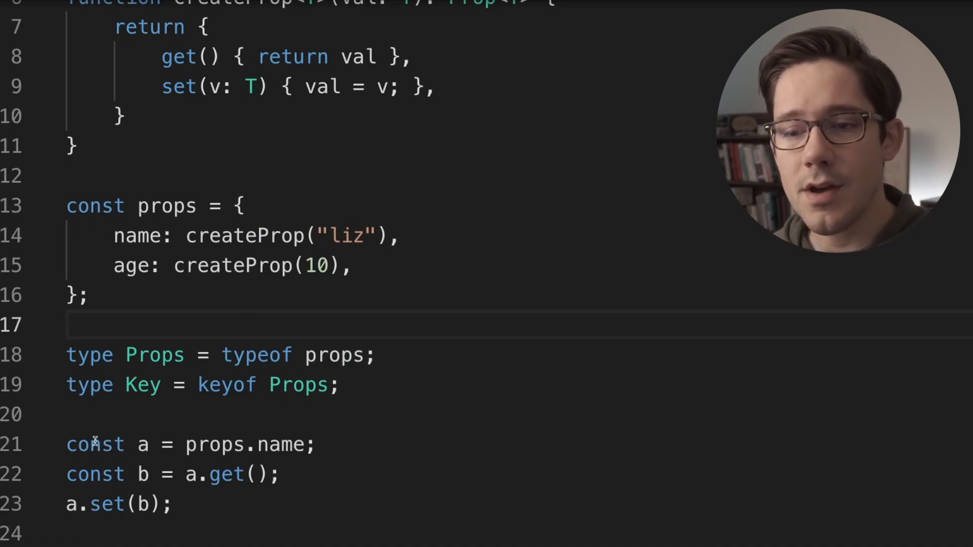
{"action": "mouse_move", "coordinate": [439, 423]}
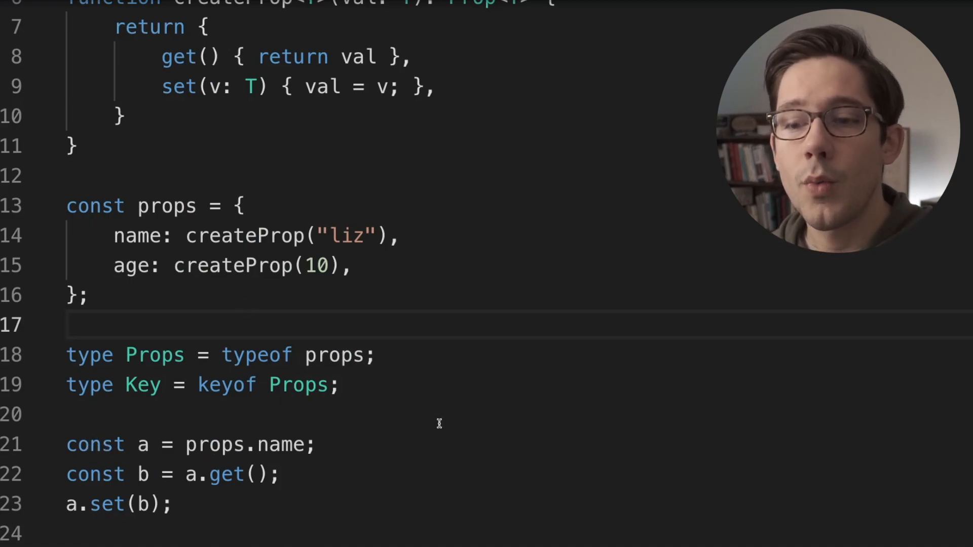
{"action": "mouse_move", "coordinate": [216, 444]}
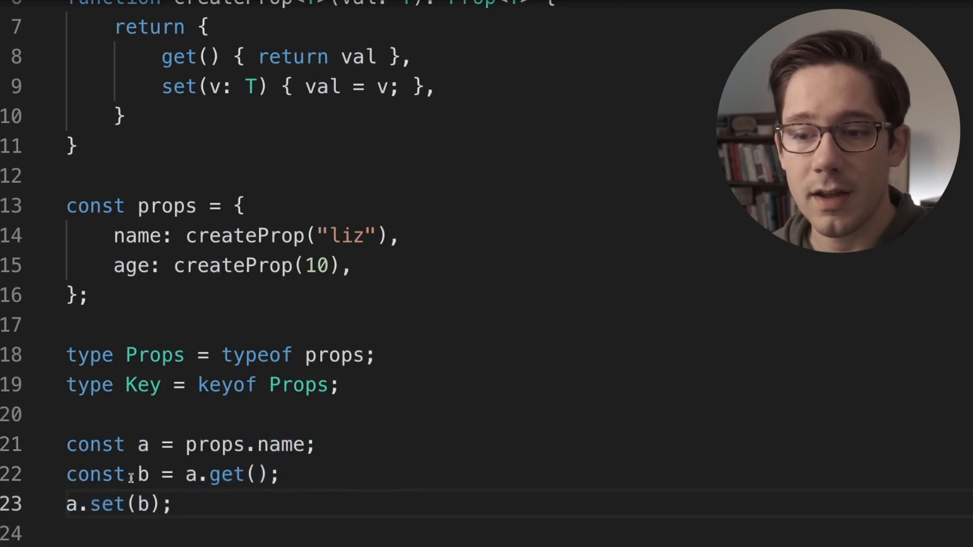
{"action": "mouse_move", "coordinate": [142, 473]}
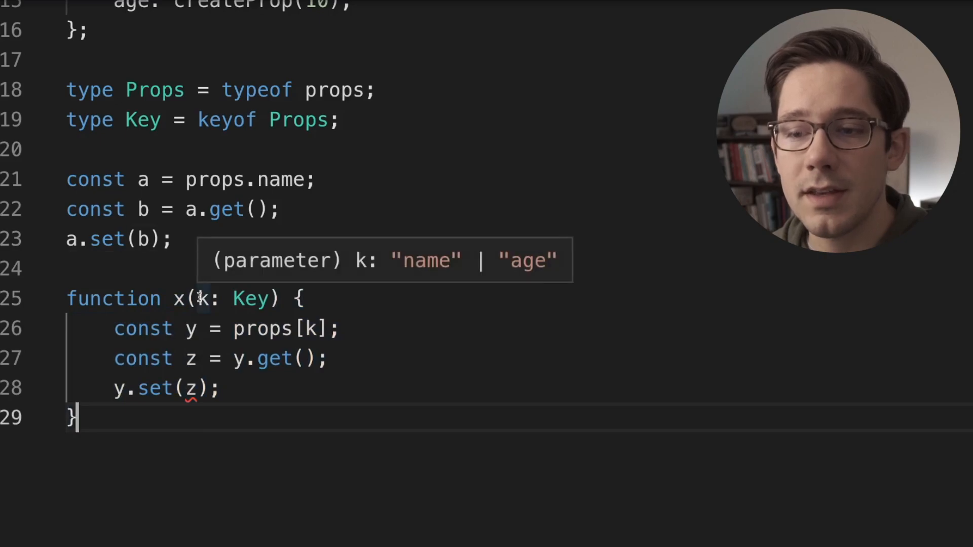
{"action": "mouse_move", "coordinate": [204, 120]}
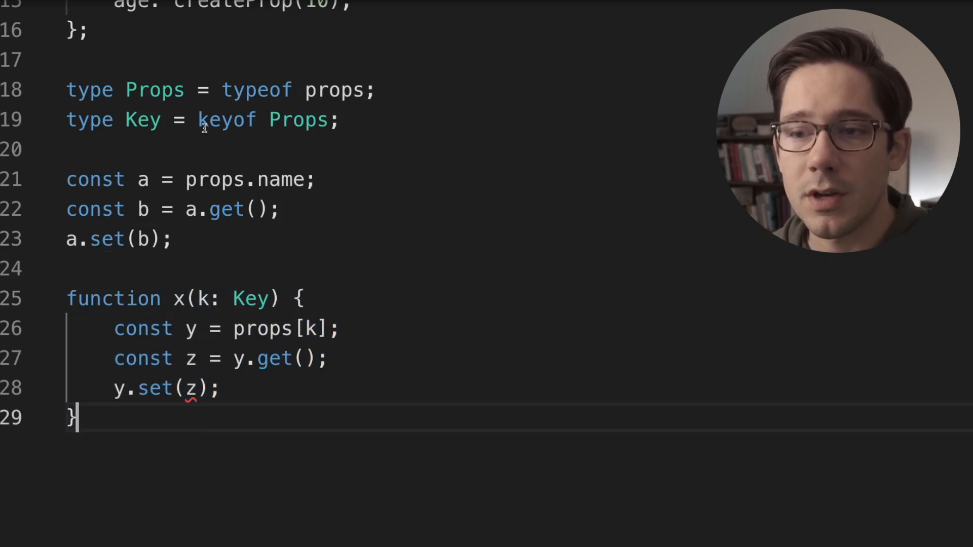
{"action": "double_click", "coordinate": [335, 90]}
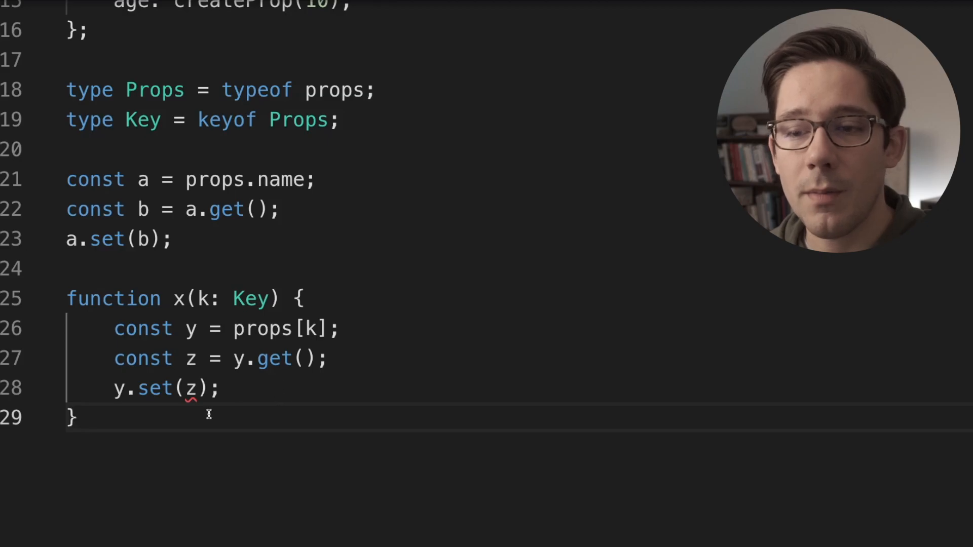
{"action": "mouse_move", "coordinate": [169, 427]}
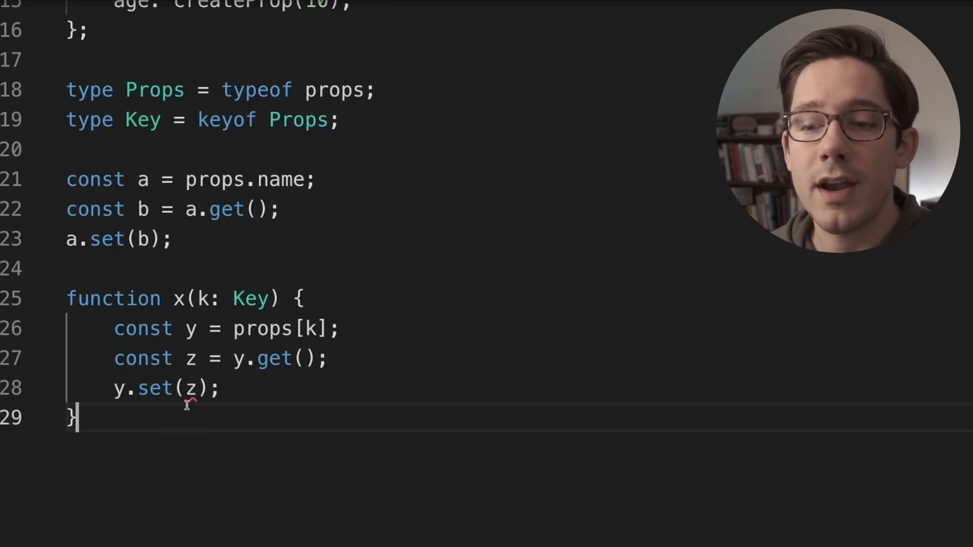
{"action": "mouse_move", "coordinate": [195, 387]}
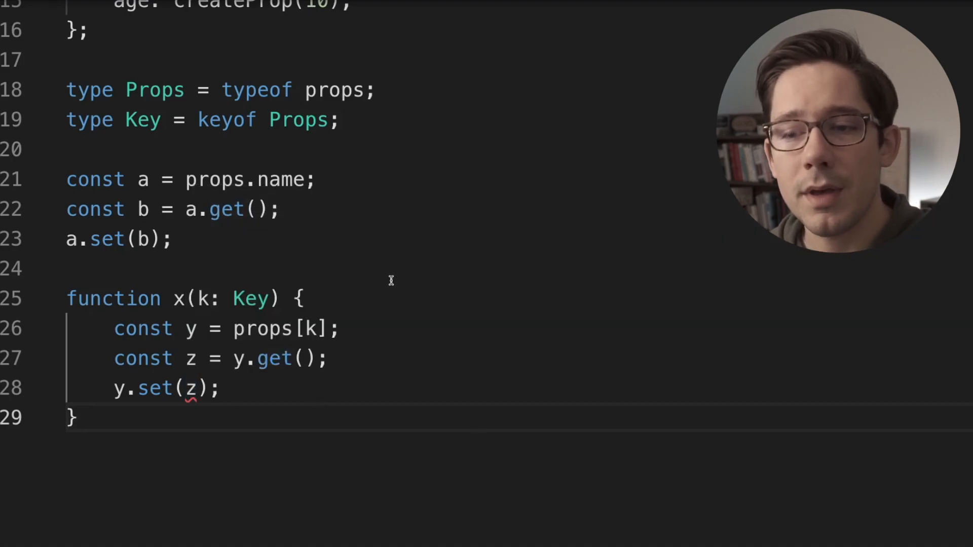
{"action": "mouse_move", "coordinate": [191, 329]}
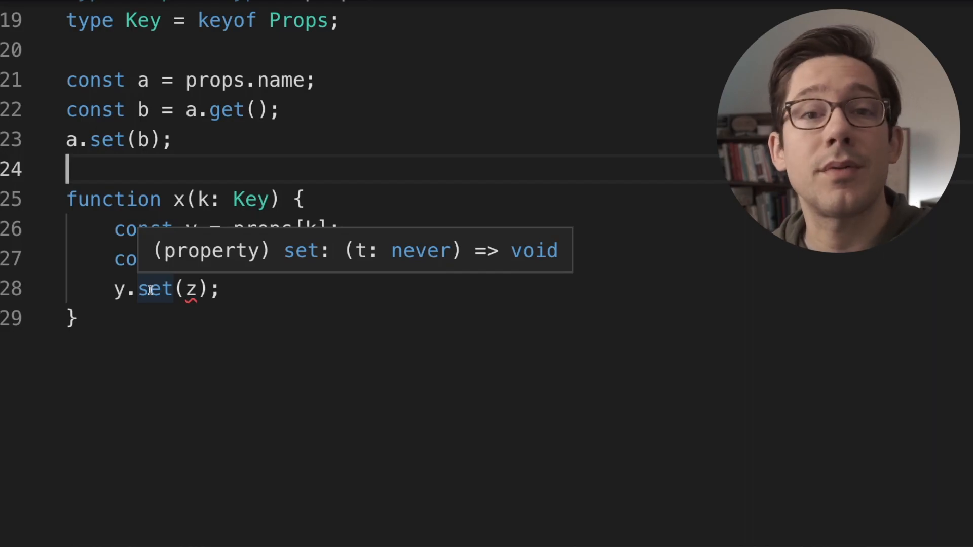
{"action": "mouse_move", "coordinate": [384, 302]}
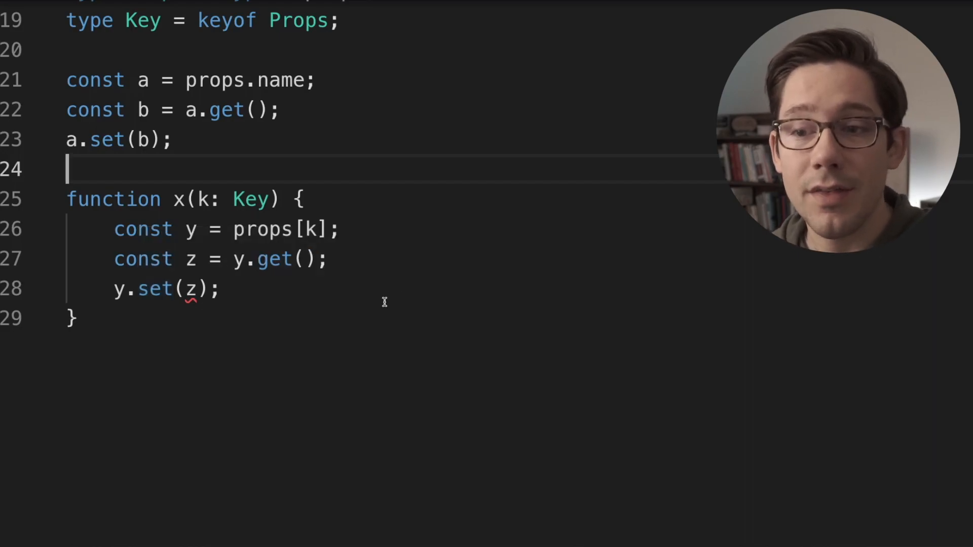
{"action": "mouse_move", "coordinate": [192, 289]}
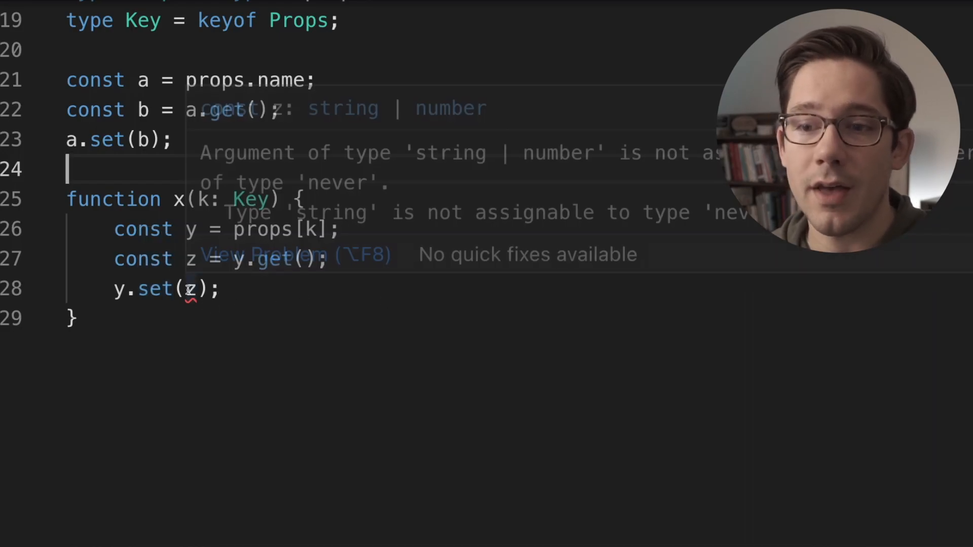
{"action": "mouse_move", "coordinate": [227, 306]}
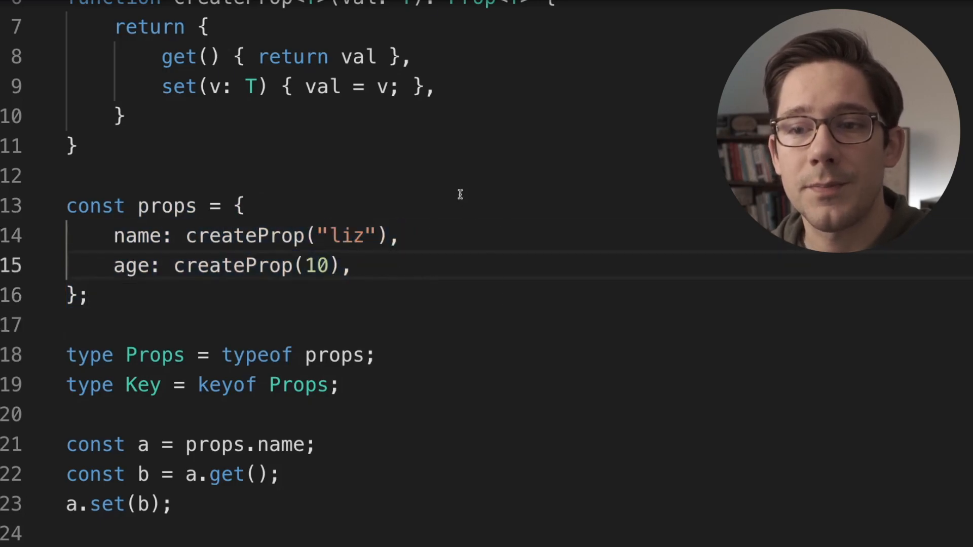
- Write type PropMap = { name: string; age: number; } above const props
{"action": "type", "text": "type Prop"}
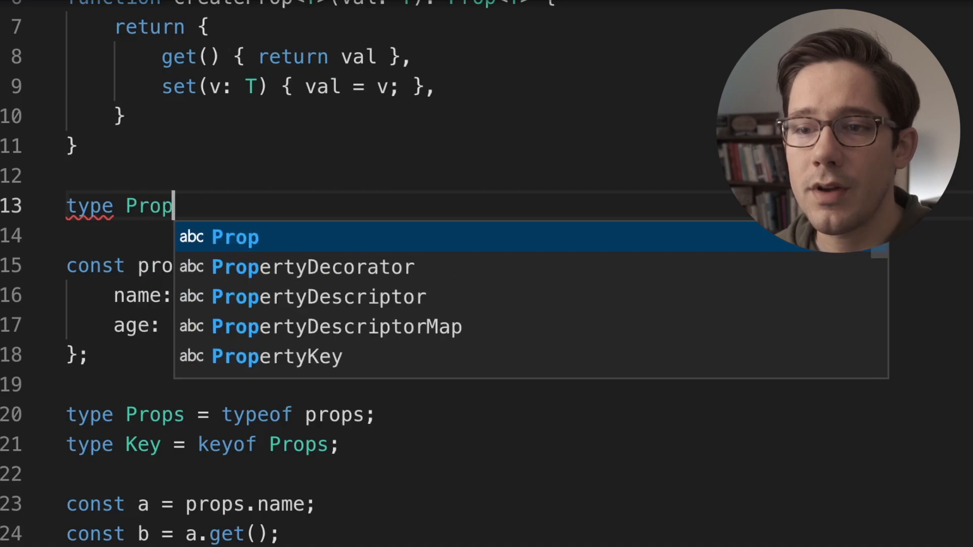
{"action": "type", "text": "Map = {"}
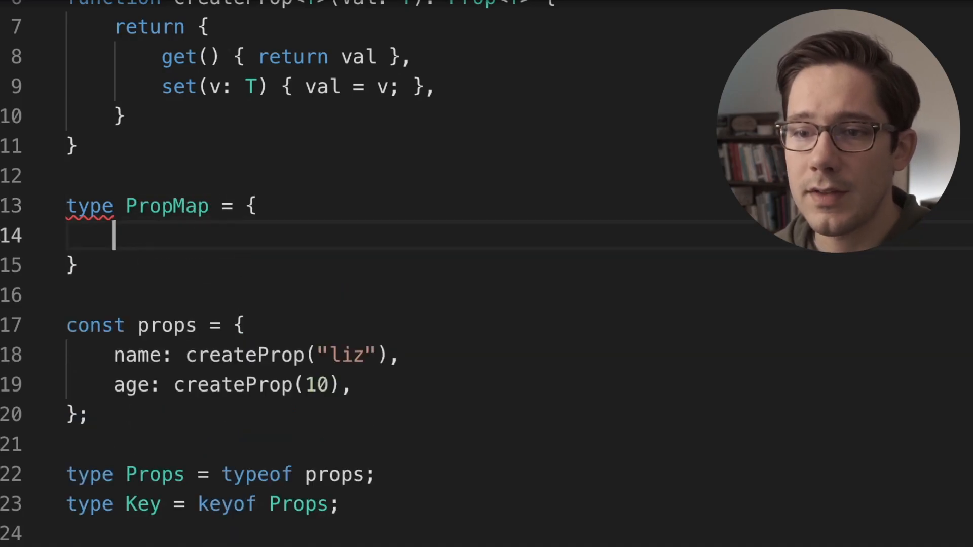
{"action": "type", "text": "nam"}
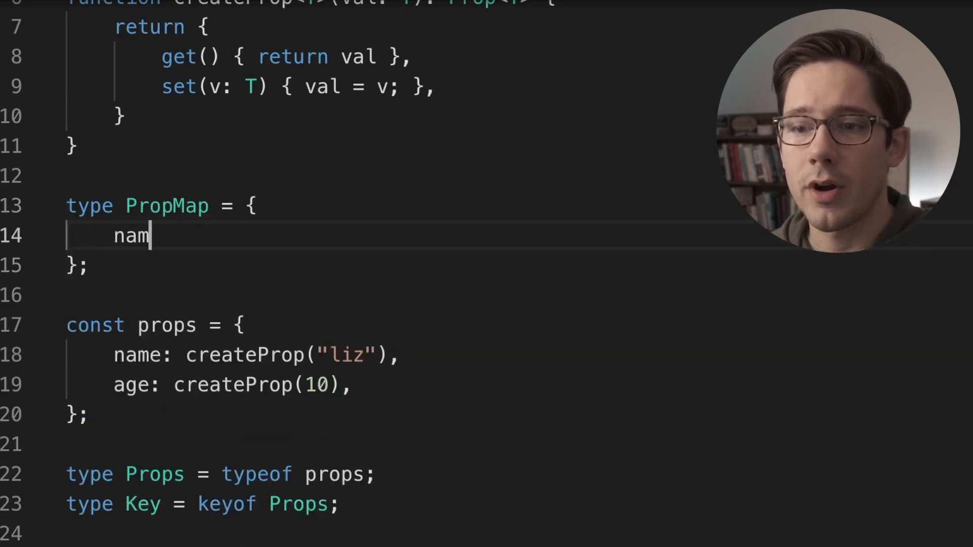
{"action": "type", "text": "e: string;"}
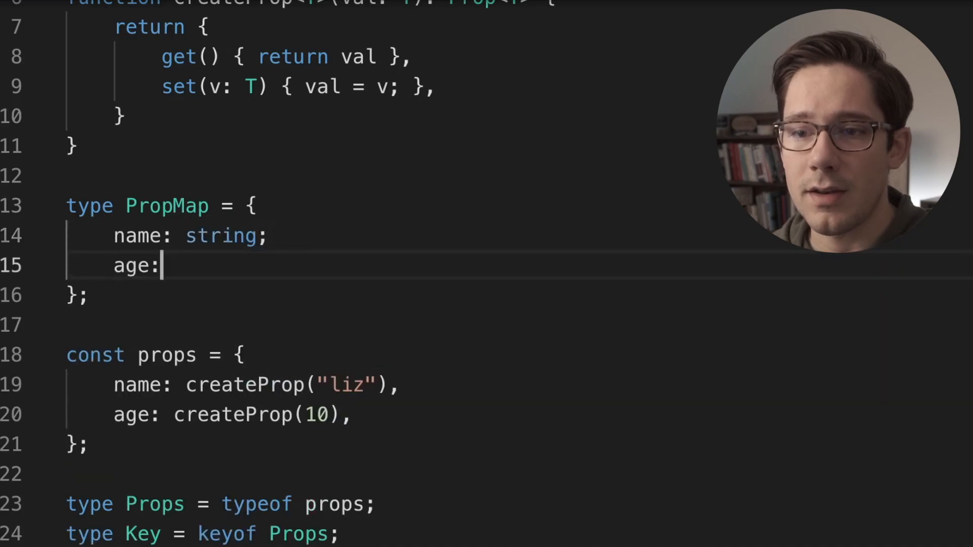
{"action": "type", "text": "number;"}
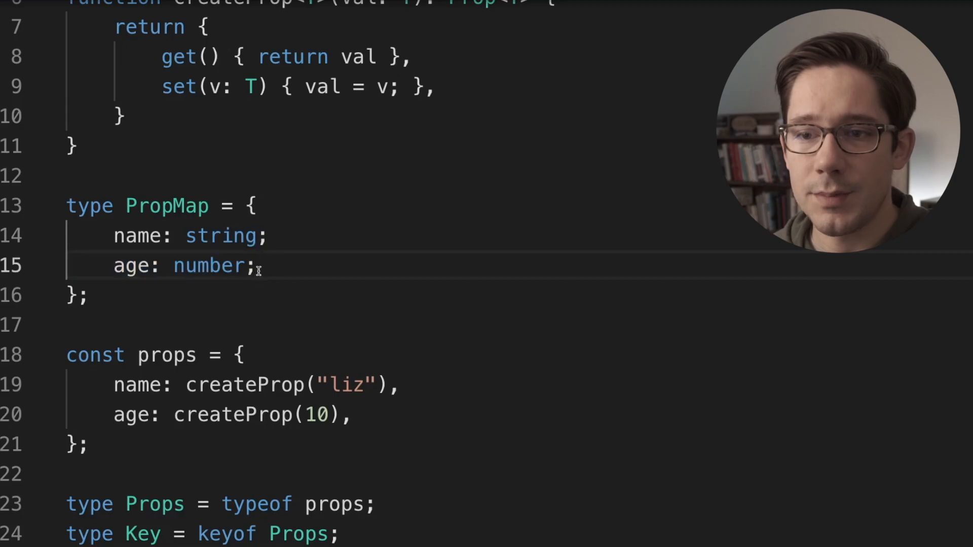
- Compare the props object against PropMap and start a new line below PropMap
{"action": "double_click", "coordinate": [131, 266]}
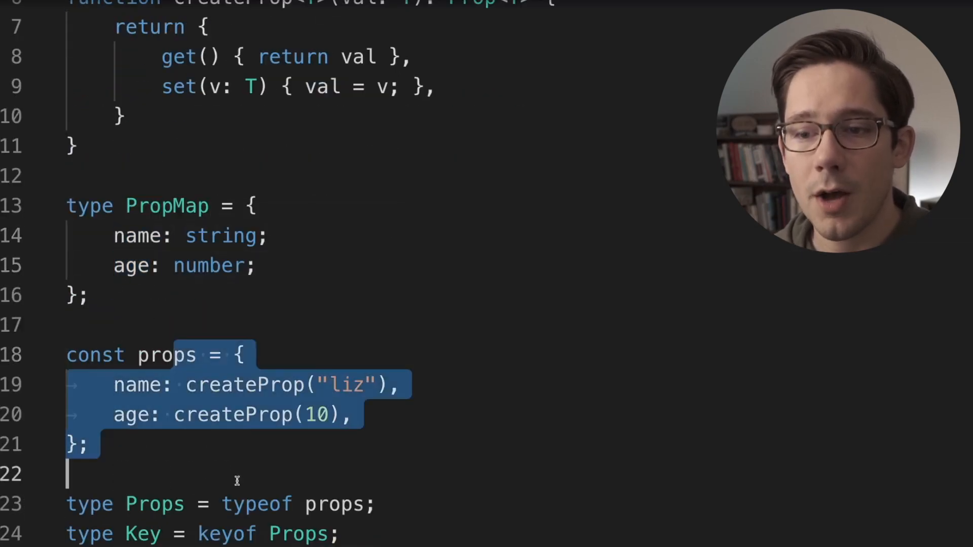
{"action": "left_click", "coordinate": [218, 265]}
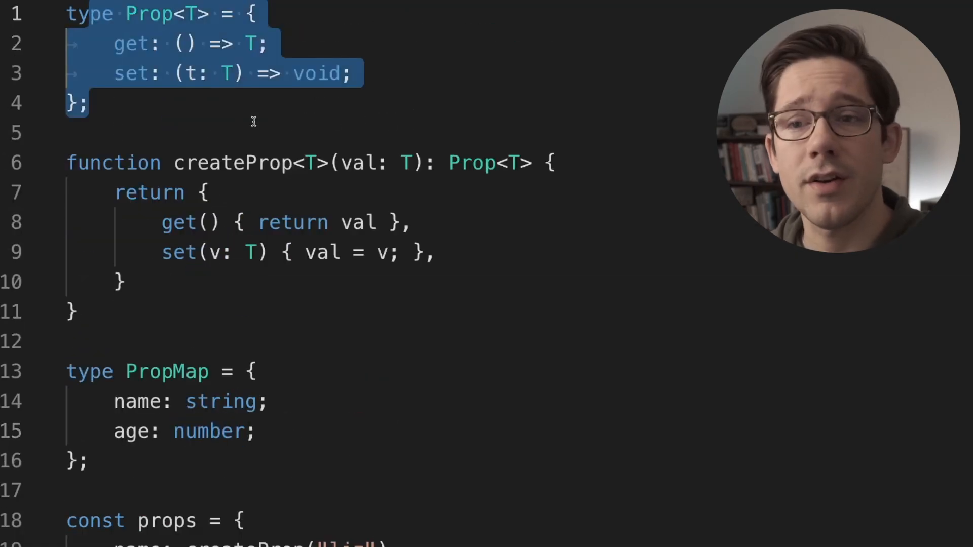
{"action": "scroll", "scroll_direction": "down", "scroll_amount": 3}
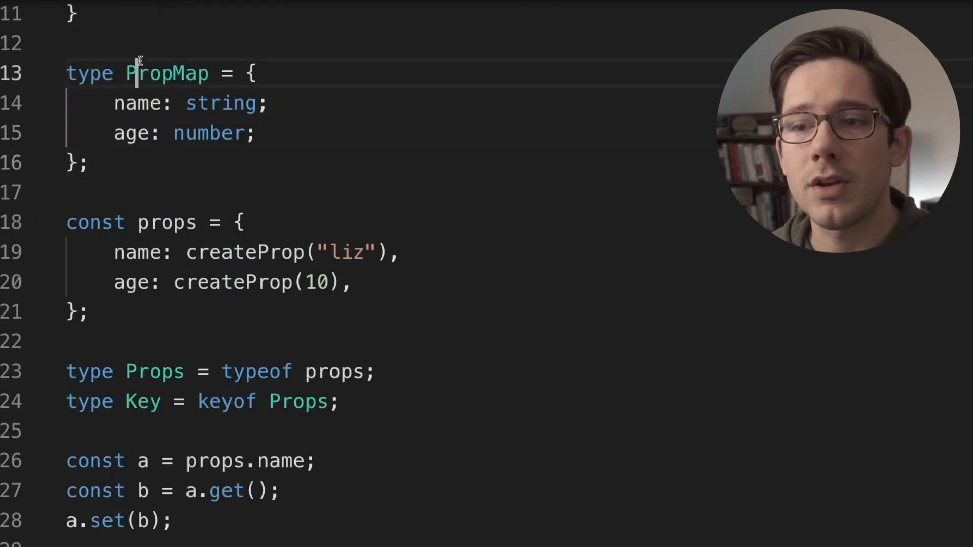
{"action": "left_click_drag", "start_coordinate": [127, 73], "coordinate": [89, 162]}
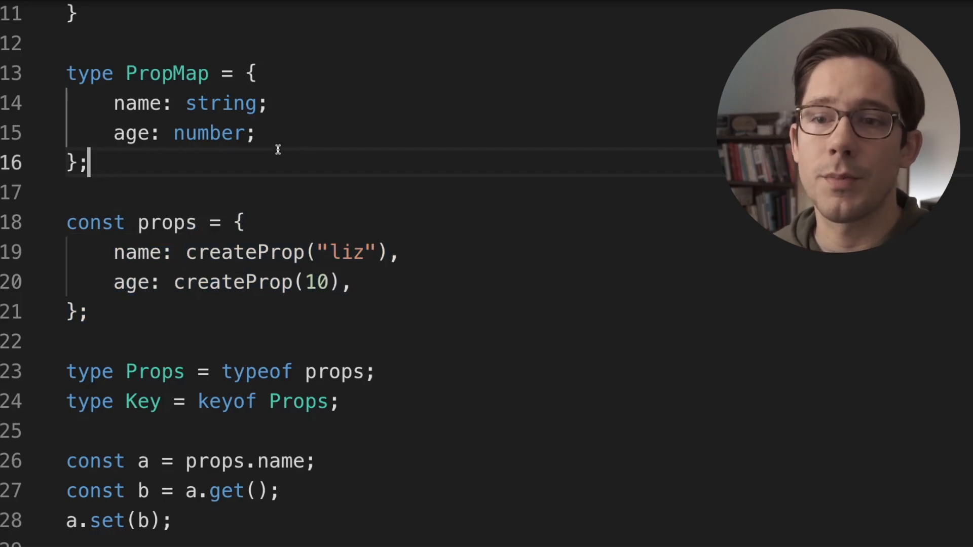
{"action": "key", "text": "Enter"}
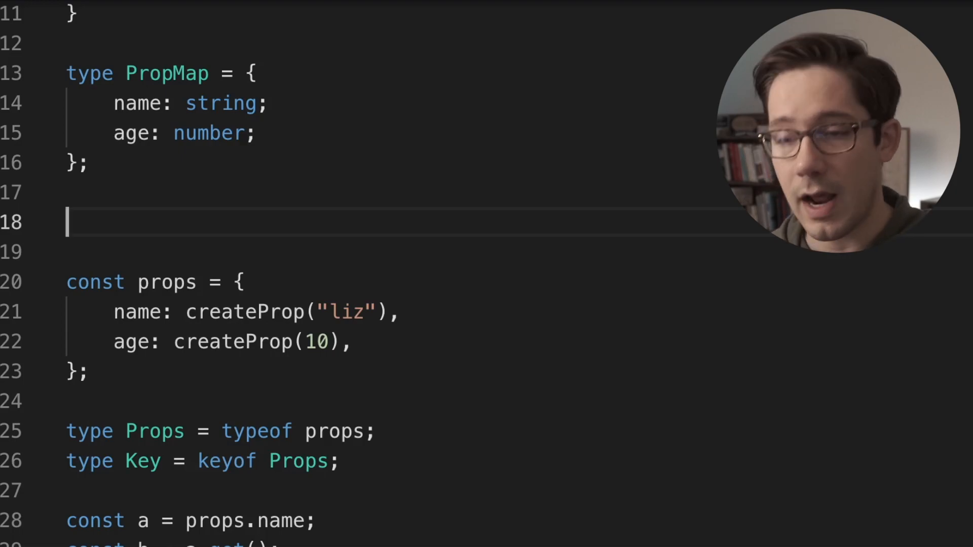
- Declare type PropType<Keys extends keyof PropMap = keyof PropMap> = {
{"action": "type", "text": "T"}
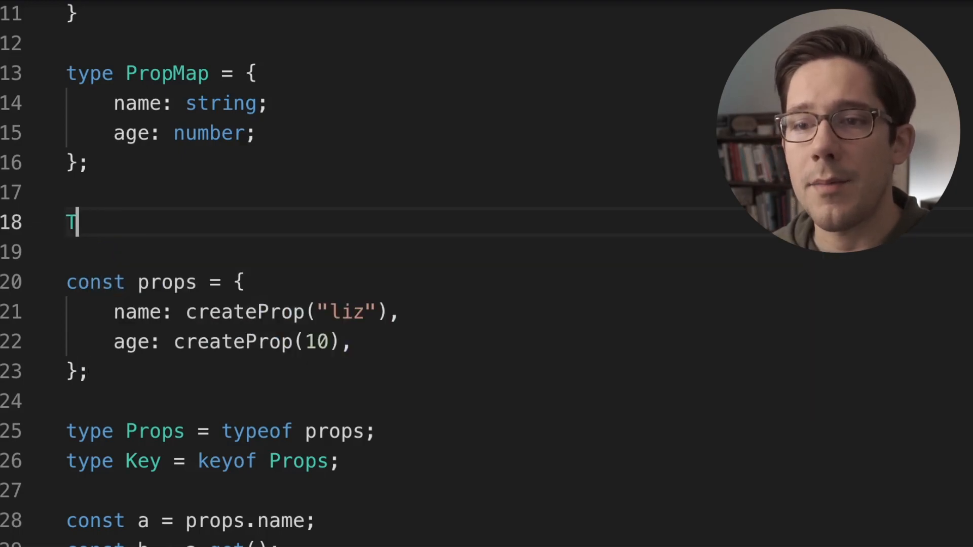
{"action": "type", "text": "ype"}
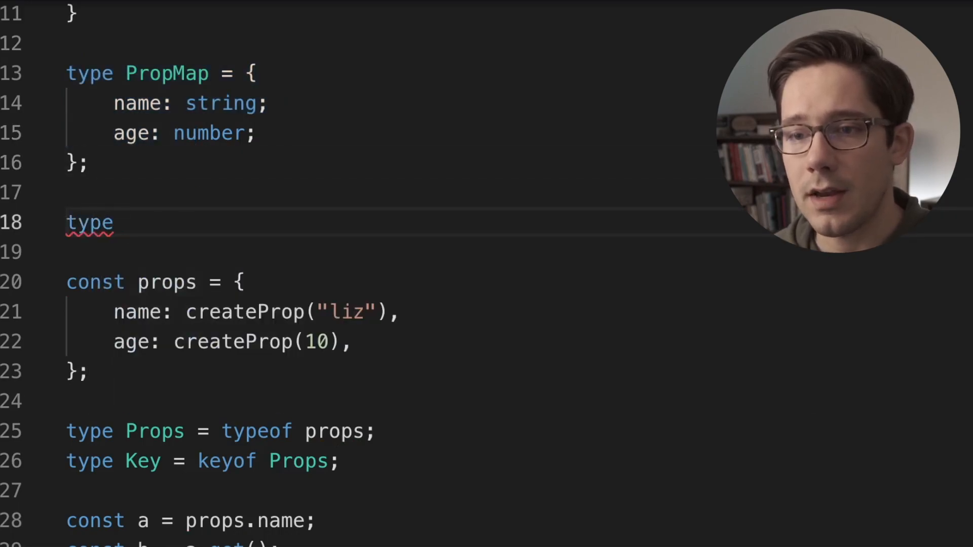
{"action": "type", "text": "PropType<>"}
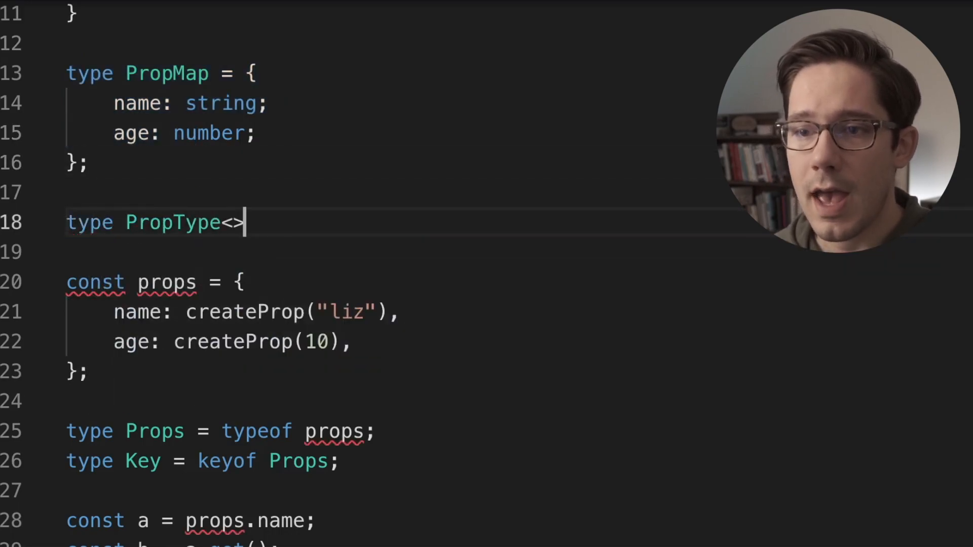
{"action": "type", "text": "Keys extends"}
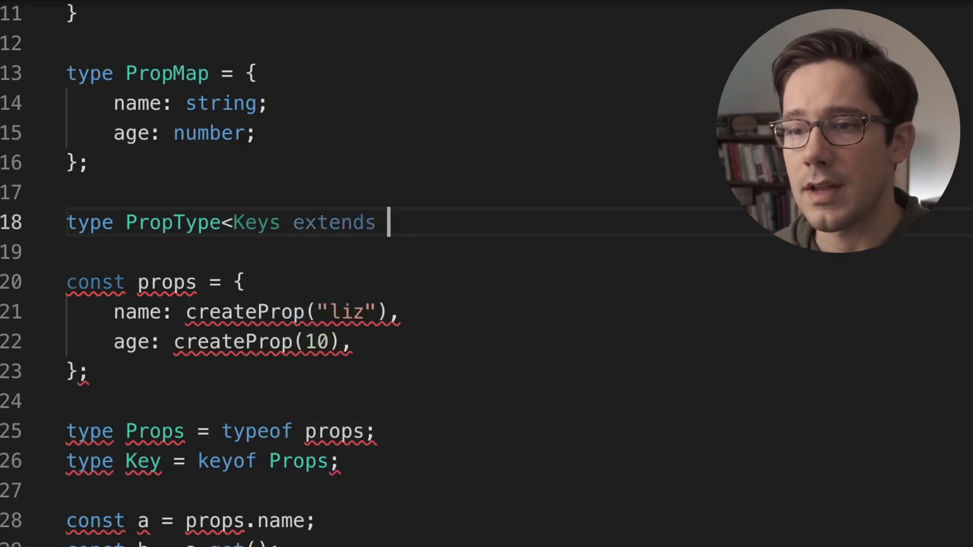
{"action": "type", "text": "keyof PropMap>"}
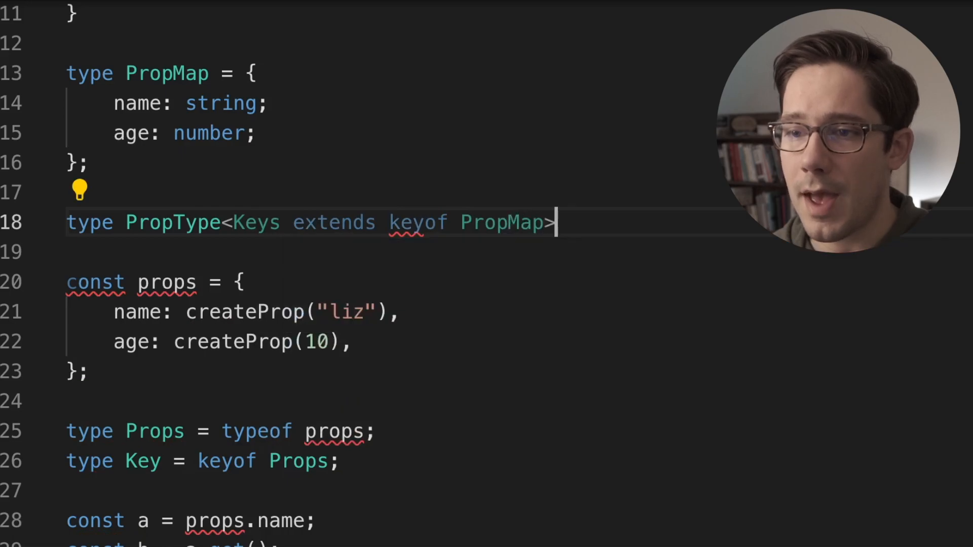
{"action": "type", "text": "= {"}
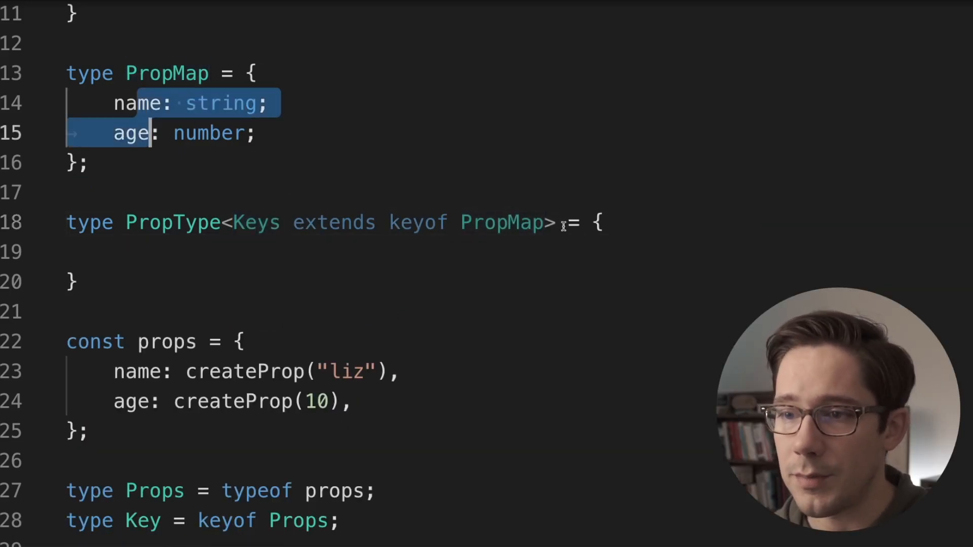
- Begin the mapped body [PropName in Keys]: with the keyof default completed
{"action": "type", "text": "key"}
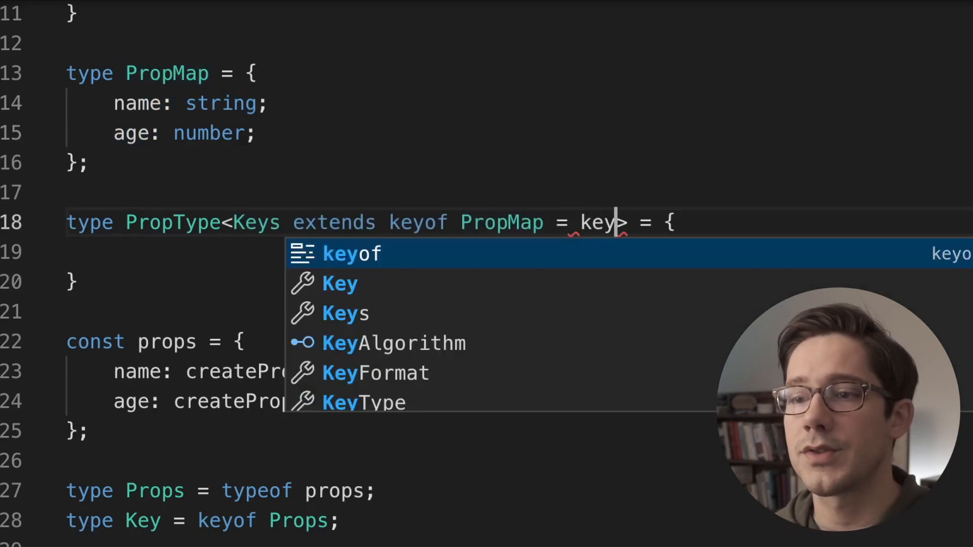
{"action": "key", "text": "Tab"}
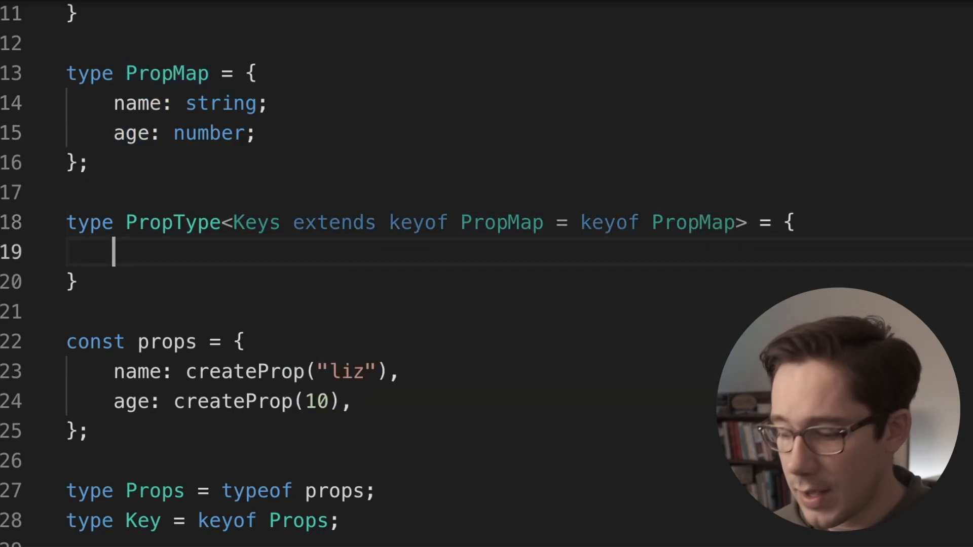
{"action": "type", "text": "[Prop ]"}
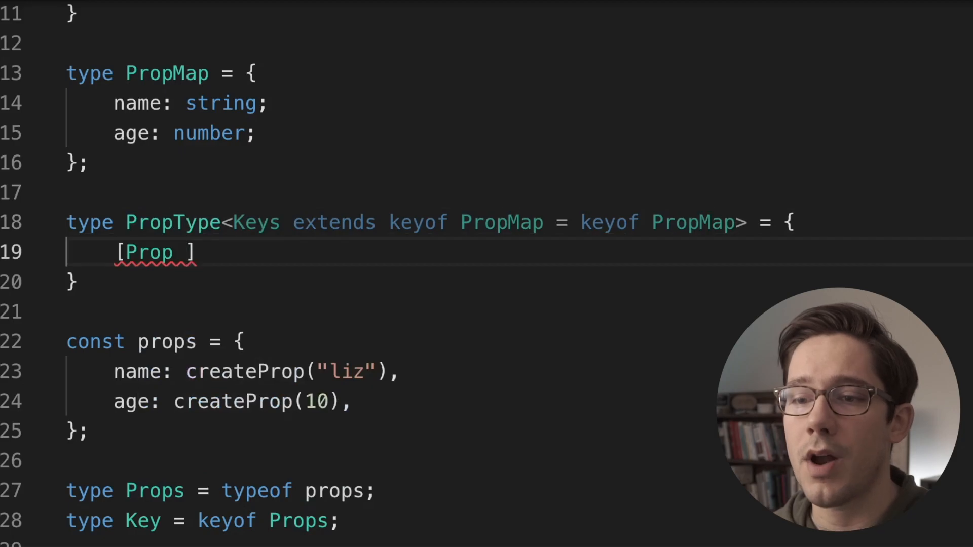
{"action": "type", "text": "in Keys"}
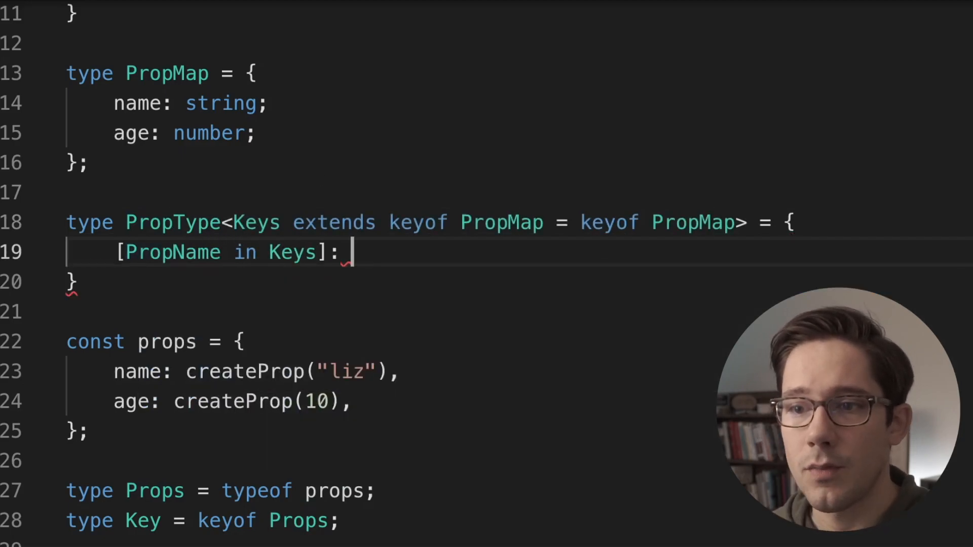
{"action": "mouse_move", "coordinate": [349, 120]}
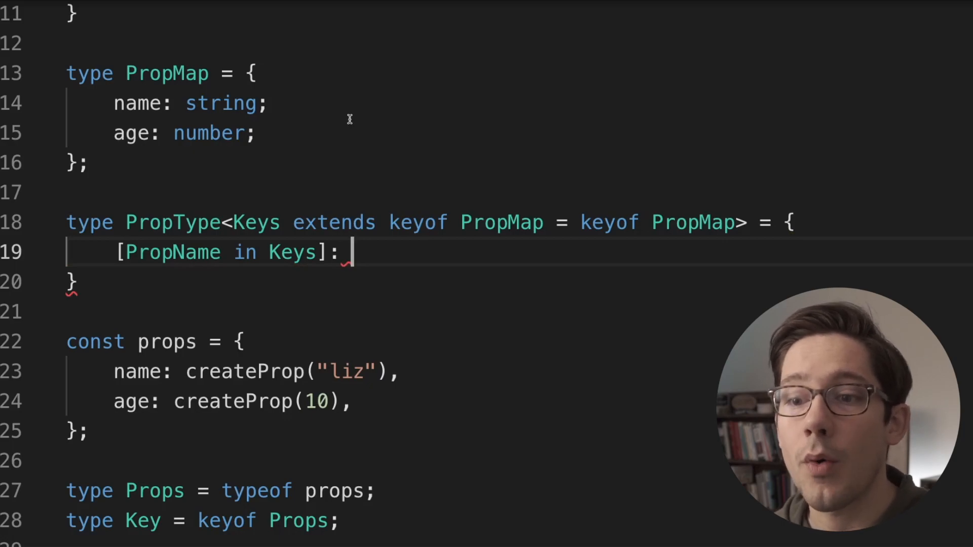
- Map each PropName to Prop<PropMap[PropName]>, replacing the T placeholder
{"action": "triple_click", "coordinate": [248, 371]}
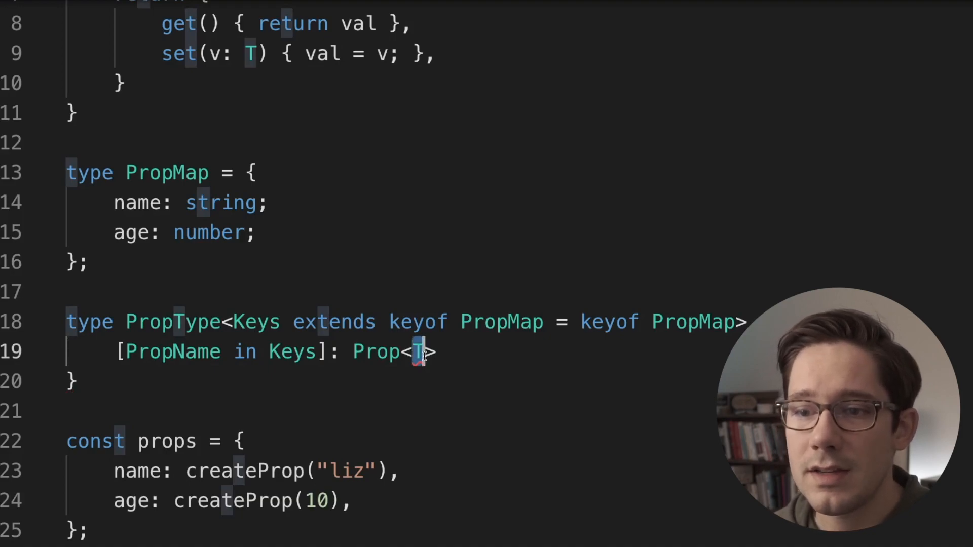
{"action": "double_click", "coordinate": [221, 203]}
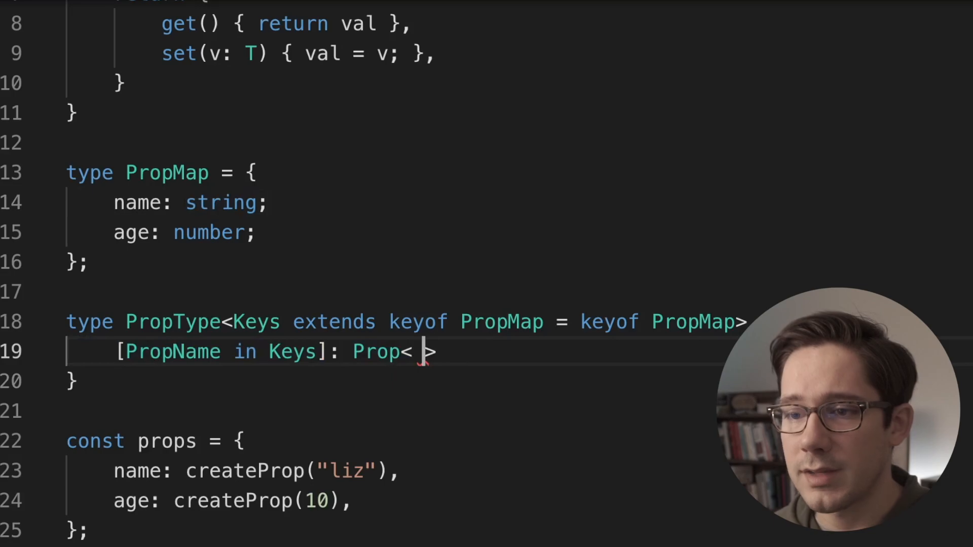
{"action": "type", "text": "PropMap["}
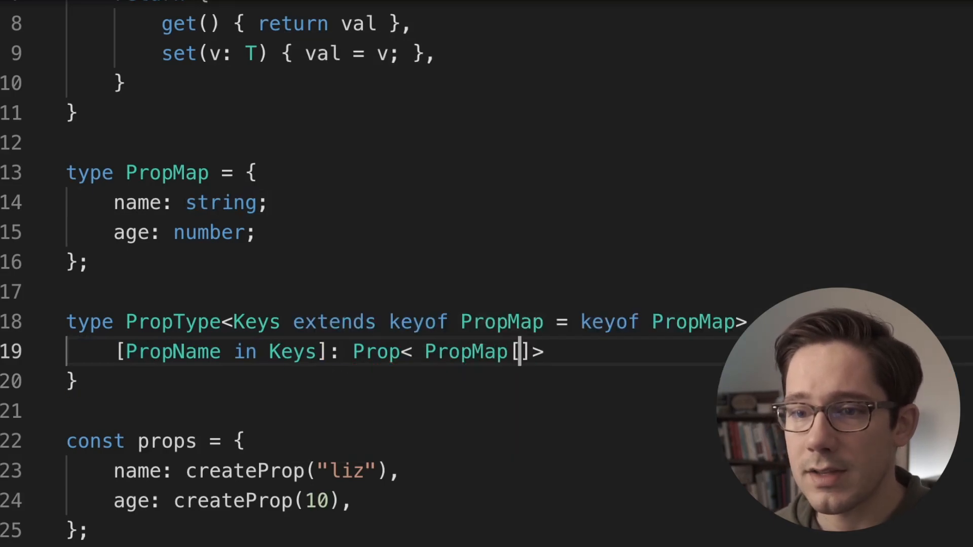
{"action": "type", "text": "PropName"}
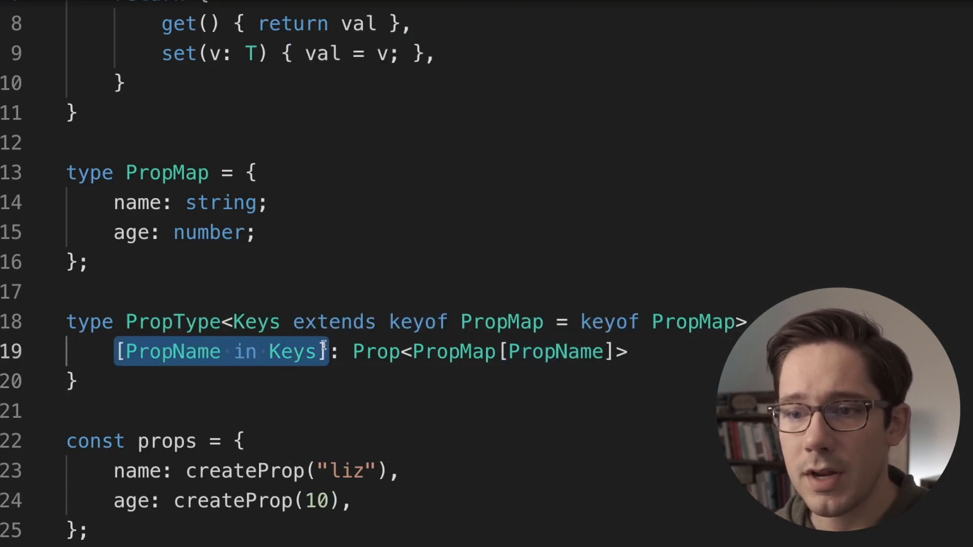
{"action": "left_click", "coordinate": [74, 381]}
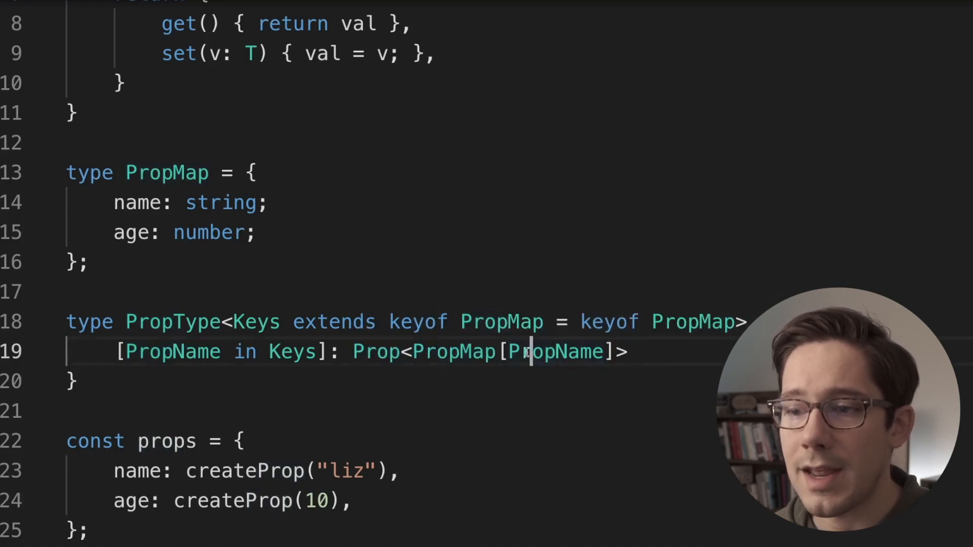
{"action": "double_click", "coordinate": [221, 202]}
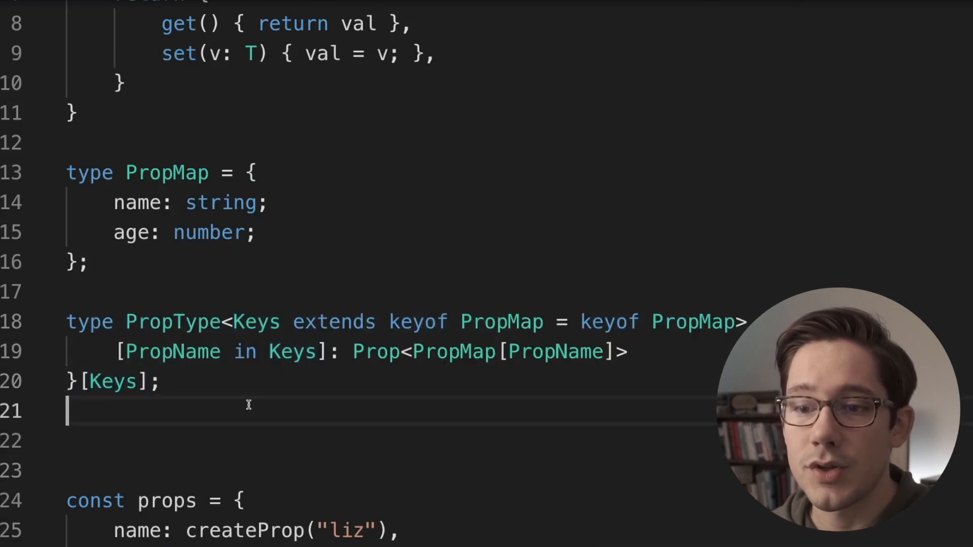
- Test with type NameProp = PropType<"name">, then "age", then an invalid "asdf" key
{"action": "type", "text": "type"}
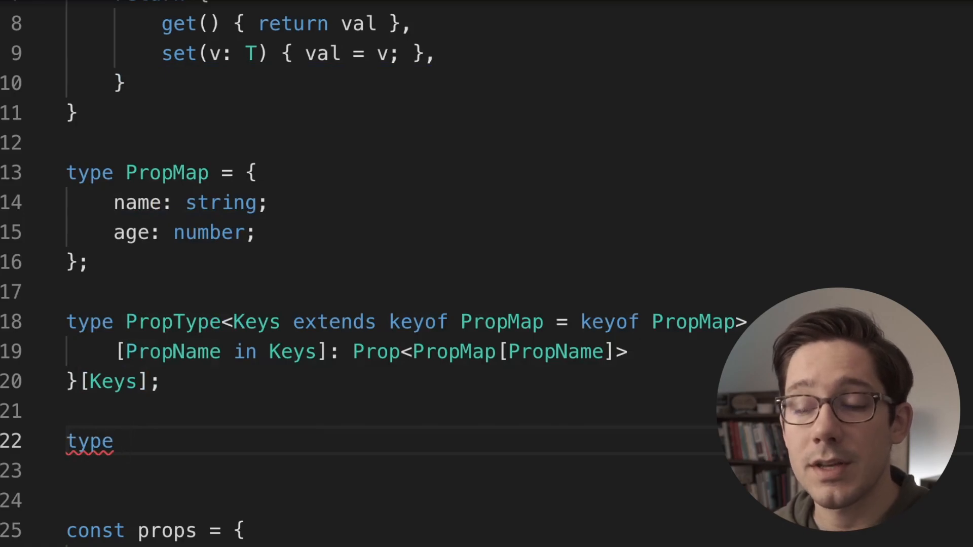
{"action": "type", "text": "NamePr"}
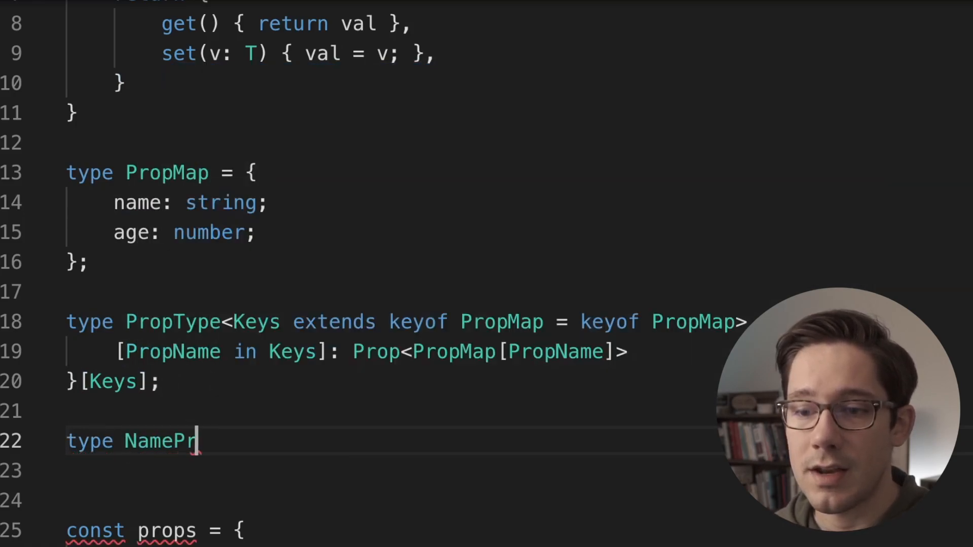
{"action": "type", "text": "op = PropType<"}
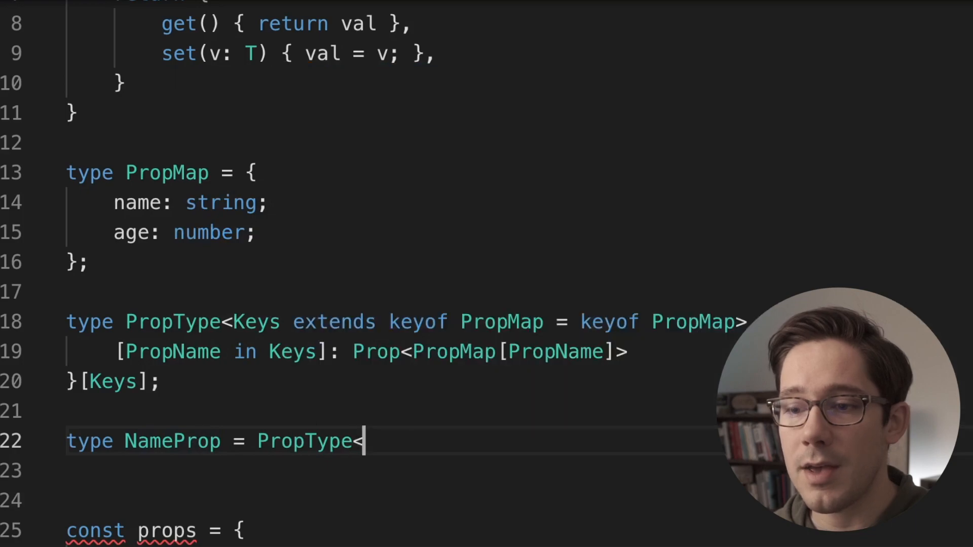
{"action": "type", "text": "\"name\">;"}
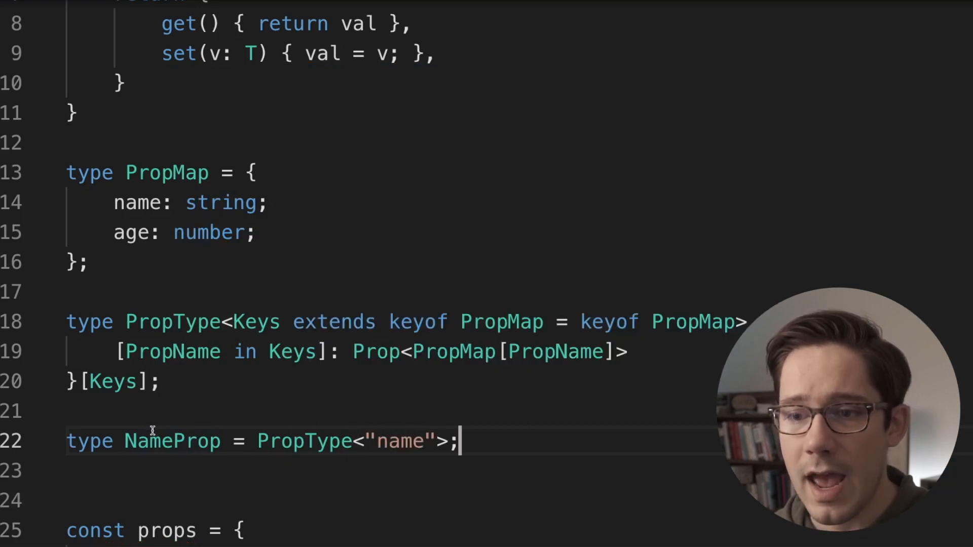
{"action": "mouse_move", "coordinate": [172, 442]}
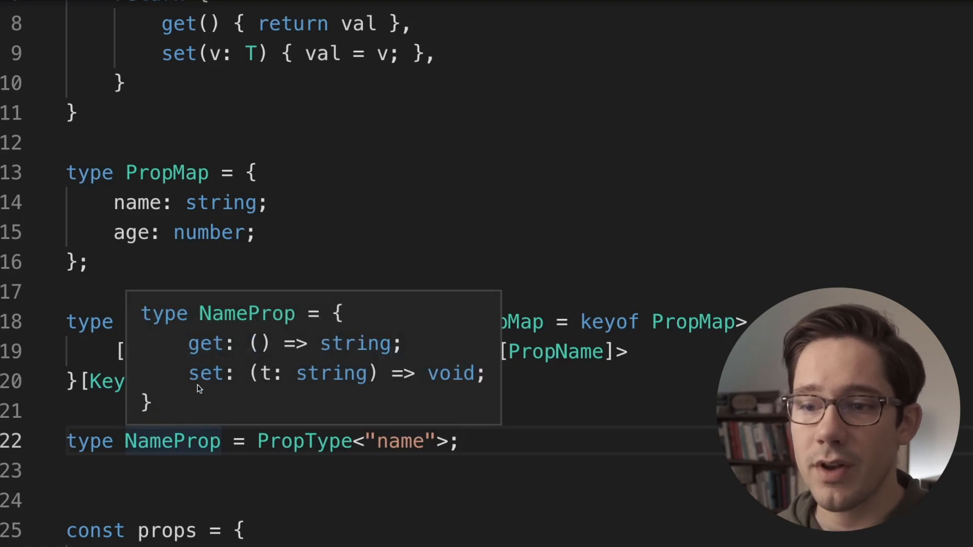
{"action": "type", "text": "age"}
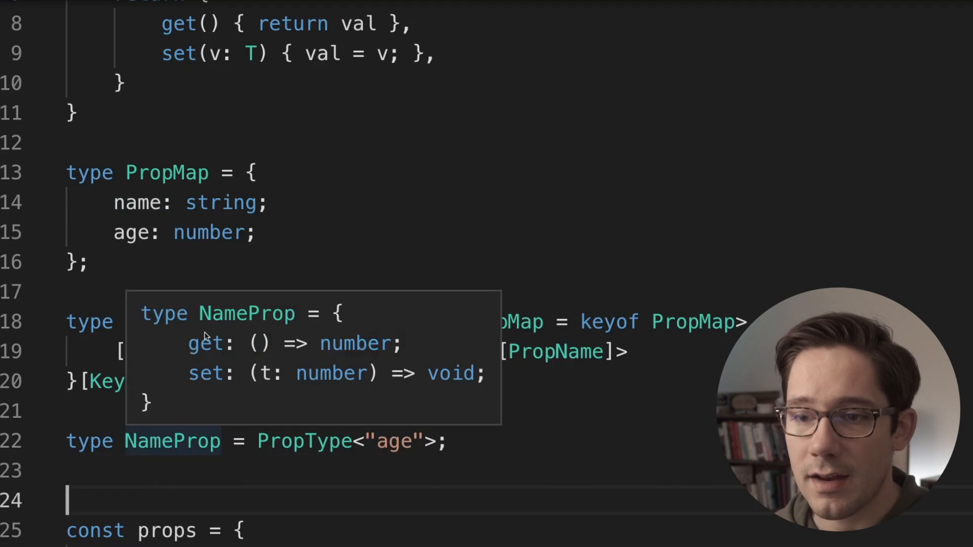
{"action": "mouse_move", "coordinate": [348, 348]}
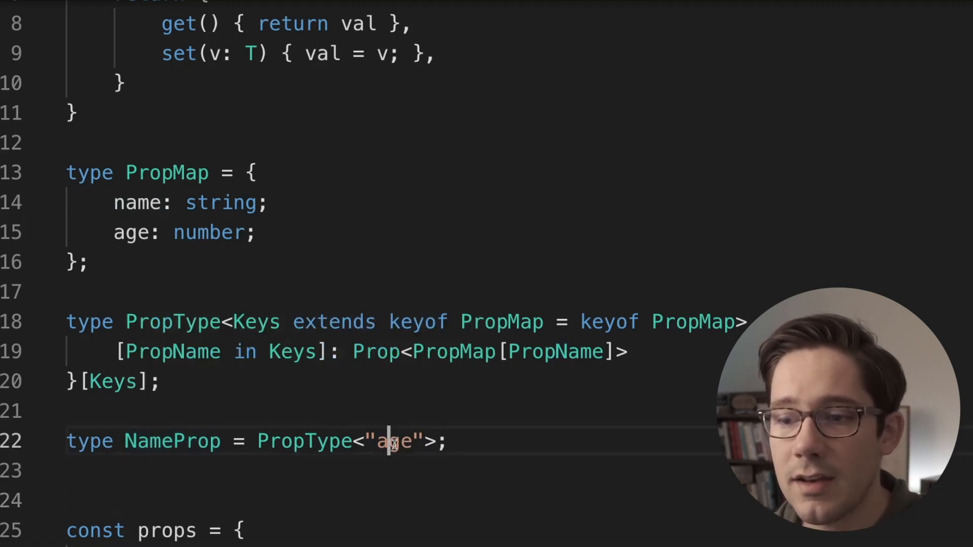
{"action": "type", "text": "asdf"}
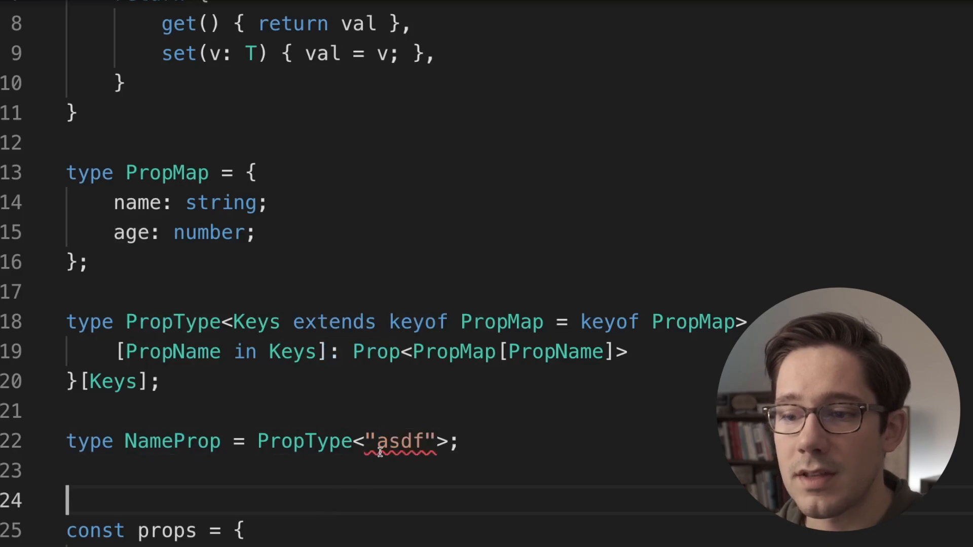
{"action": "mouse_move", "coordinate": [403, 442]}
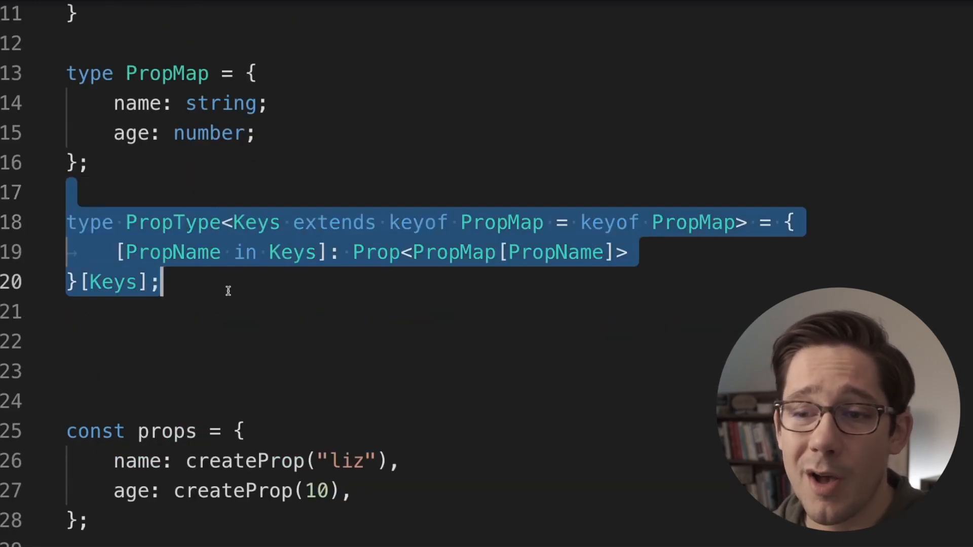
{"action": "left_click", "coordinate": [316, 340]}
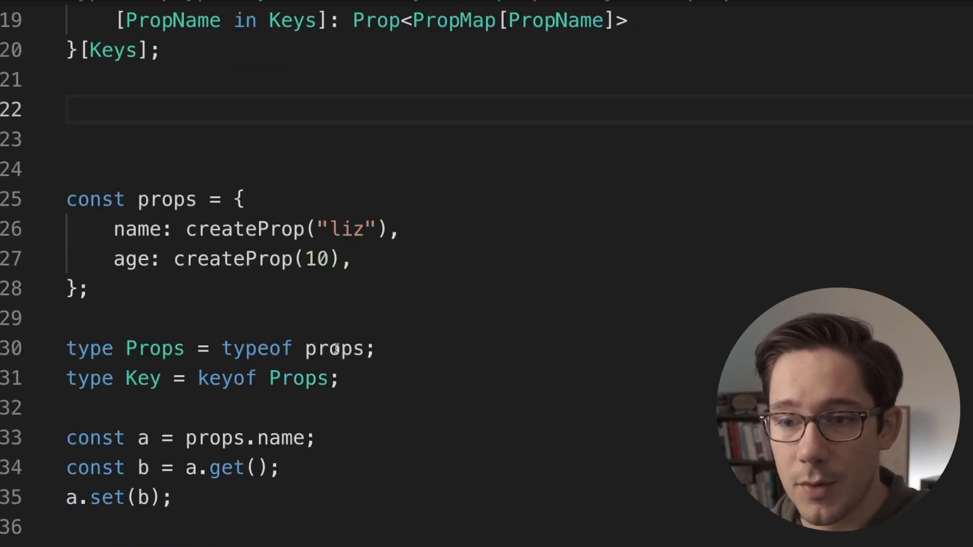
{"action": "triple_click", "coordinate": [217, 348]}
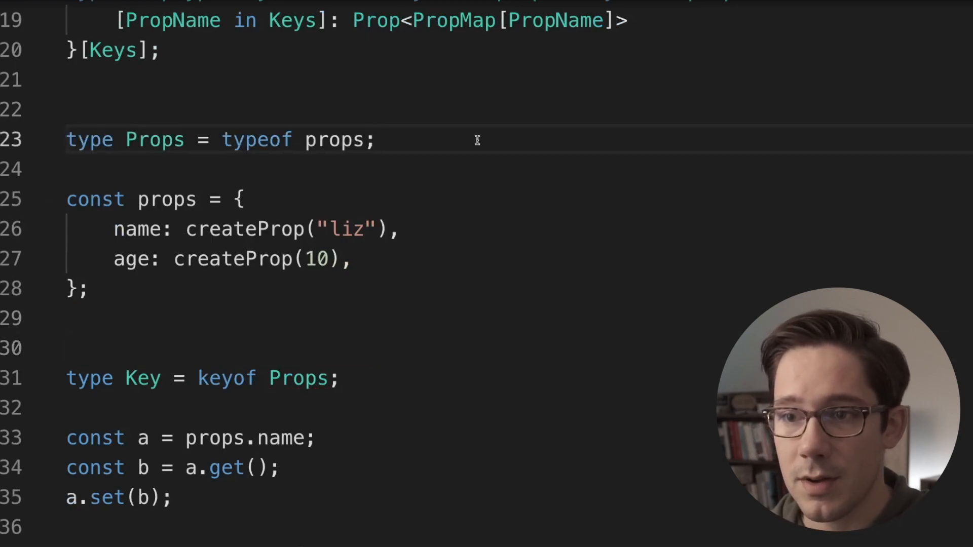
{"action": "left_click_drag", "start_coordinate": [221, 139], "coordinate": [373, 139]}
{"action": "type", "text": "{"}
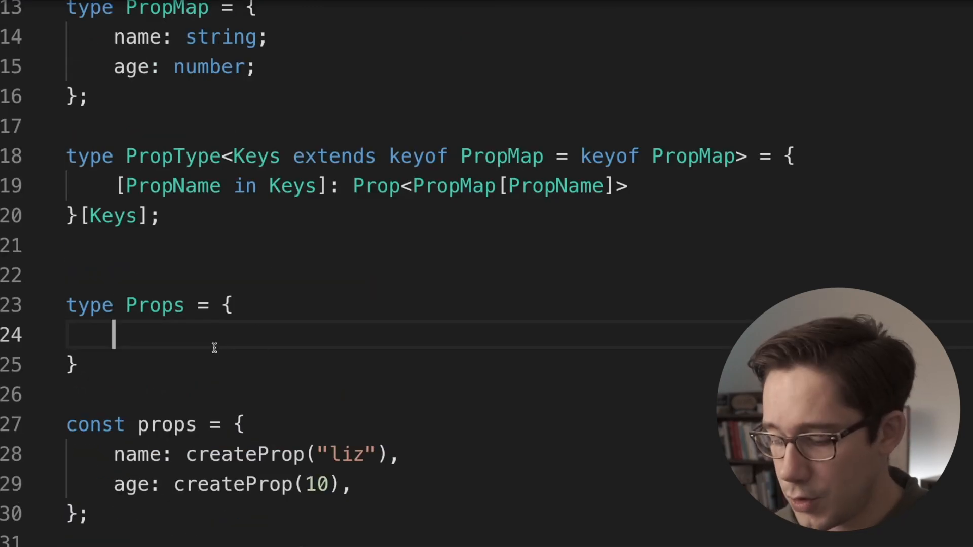
{"action": "type", "text": "[Prop in keyof"}
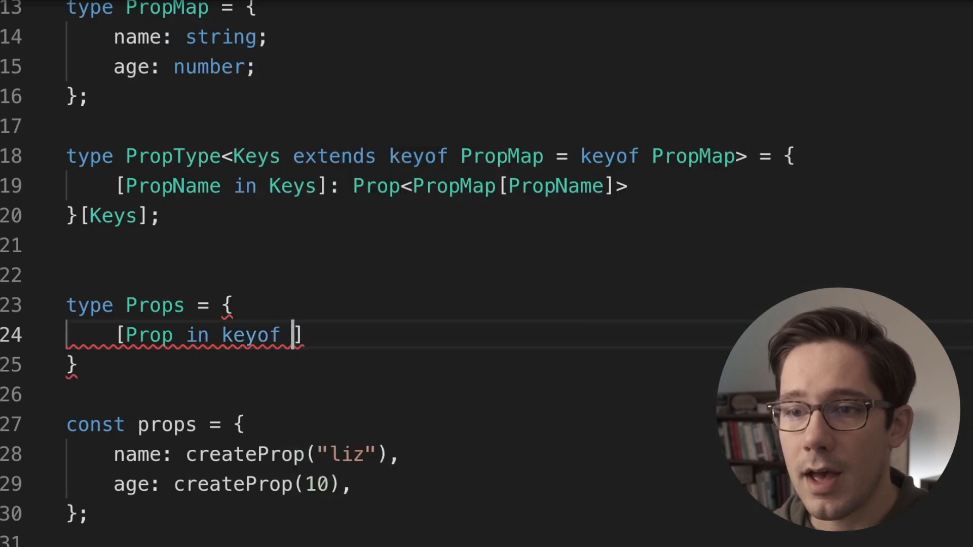
{"action": "type", "text": "PropMap"}
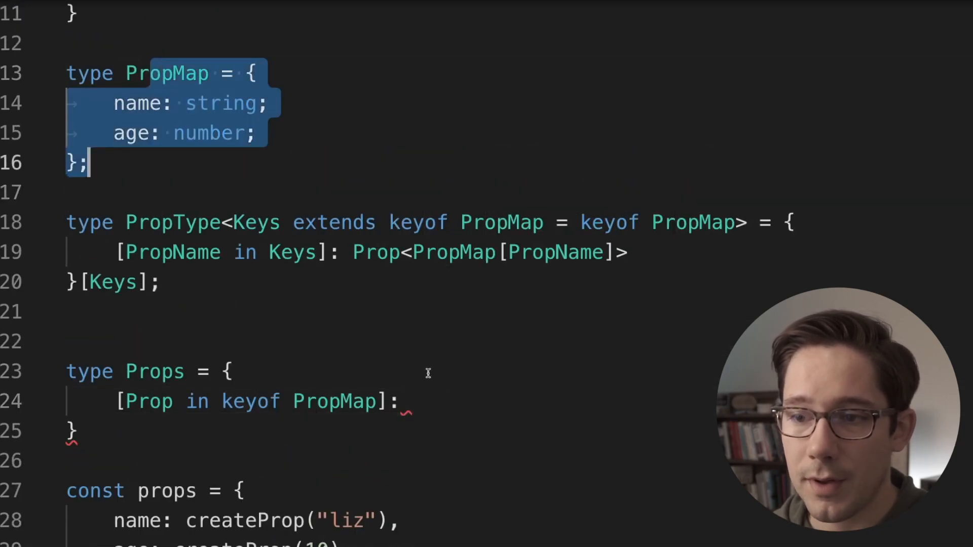
{"action": "type", "text": "PropType<Prop>"}
{"action": "left_click", "coordinate": [388, 432]}
{"action": "type", "text": ";"}
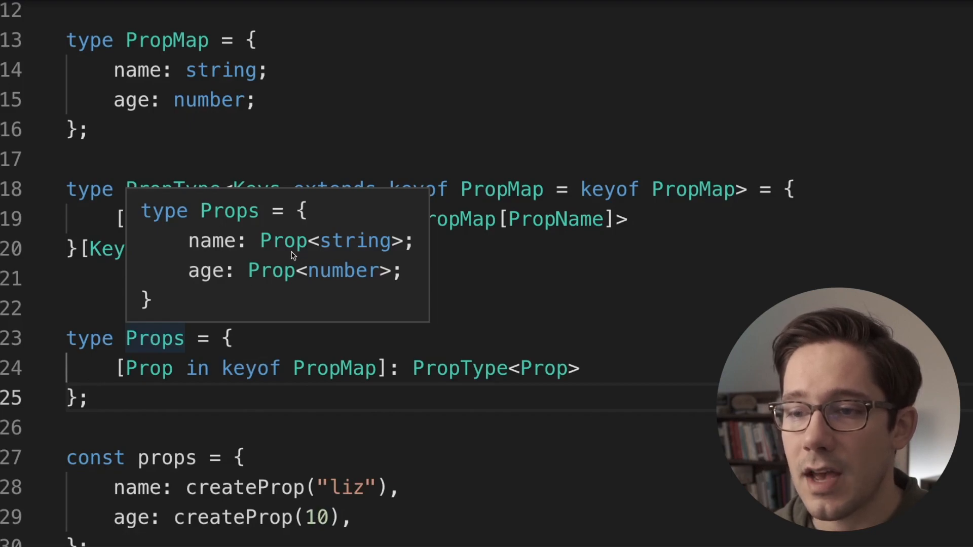
{"action": "mouse_move", "coordinate": [229, 280]}
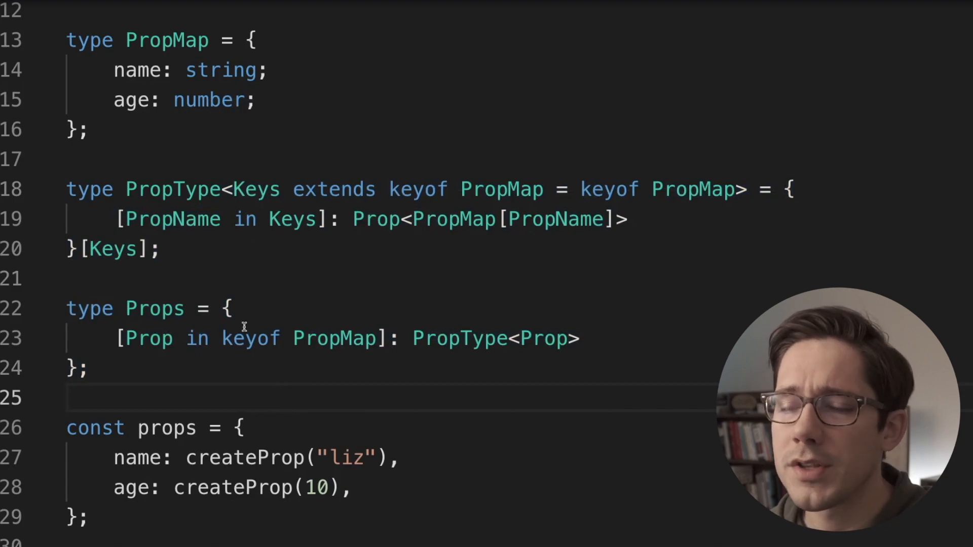
{"action": "mouse_move", "coordinate": [138, 70]}
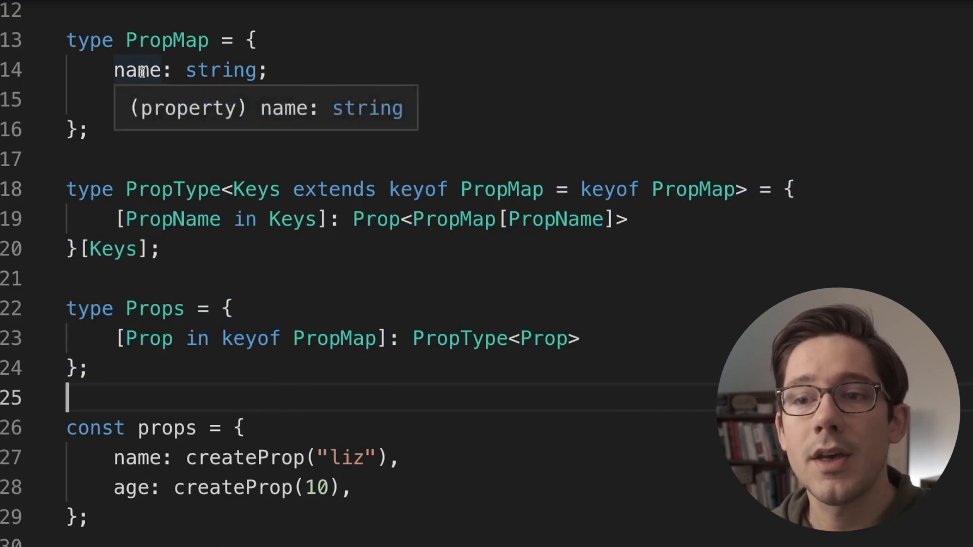
{"action": "type", "text": "age: number;"}
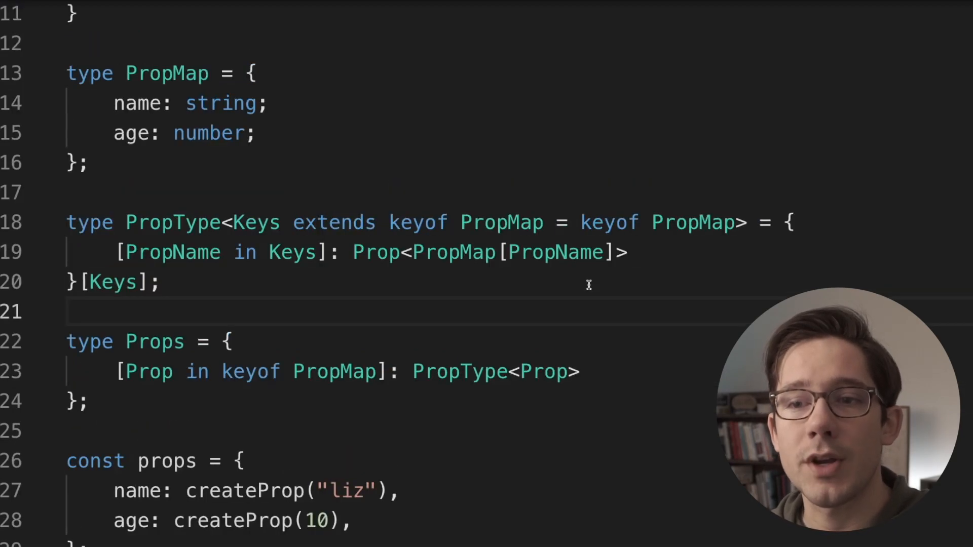
{"action": "mouse_move", "coordinate": [585, 293]}
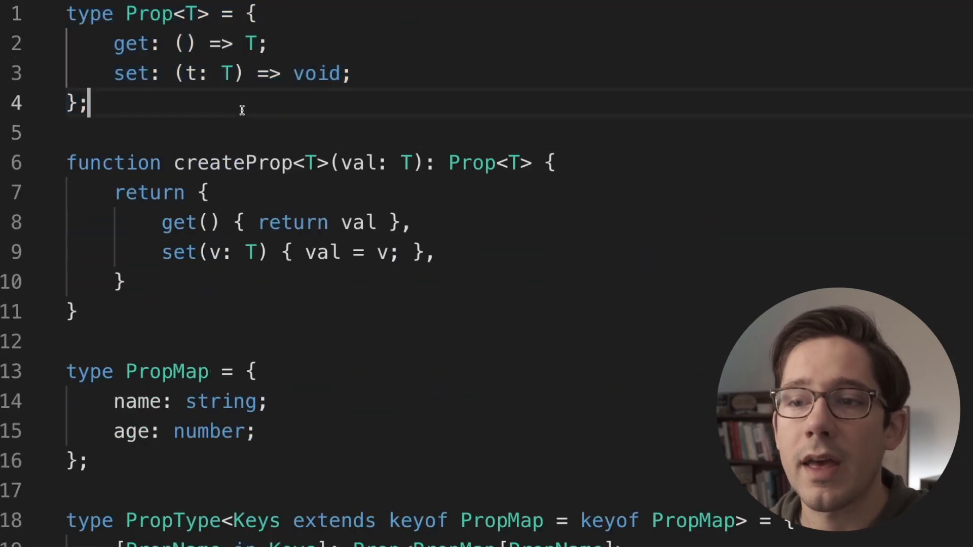
- Strip Props2's Keys generic and [Keys] index so it maps over keyof PropMap directly
{"action": "scroll", "scroll_direction": "down", "scroll_amount": 3}
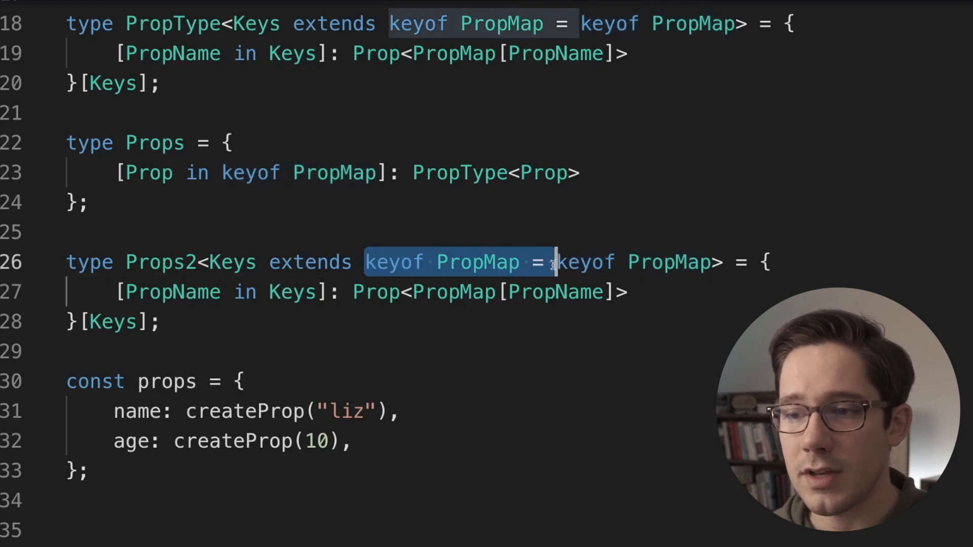
{"action": "key", "text": "Delete"}
{"action": "type", "text": "keyof PropMap"}
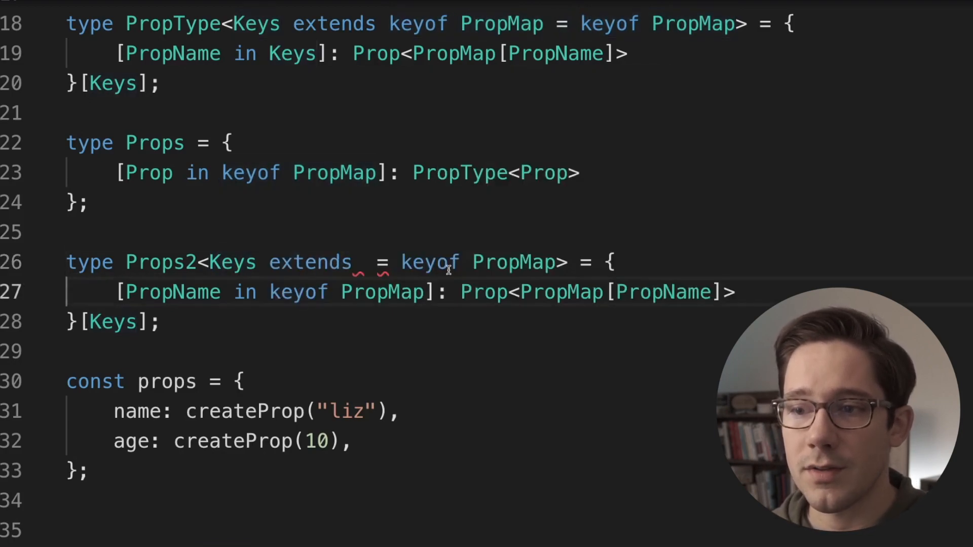
{"action": "left_click_drag", "start_coordinate": [217, 262], "coordinate": [567, 262]}
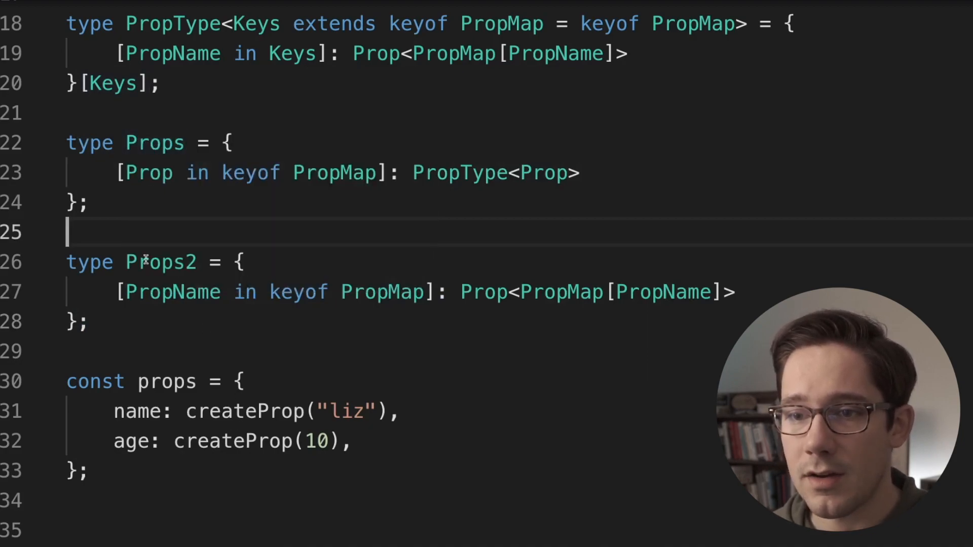
{"action": "mouse_move", "coordinate": [160, 263]}
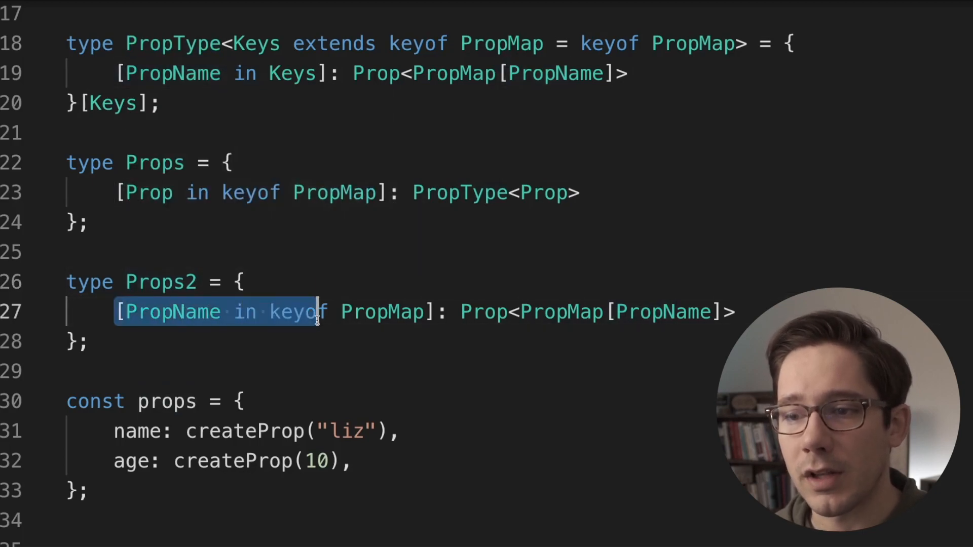
{"action": "left_click_drag", "start_coordinate": [316, 312], "coordinate": [437, 312]}
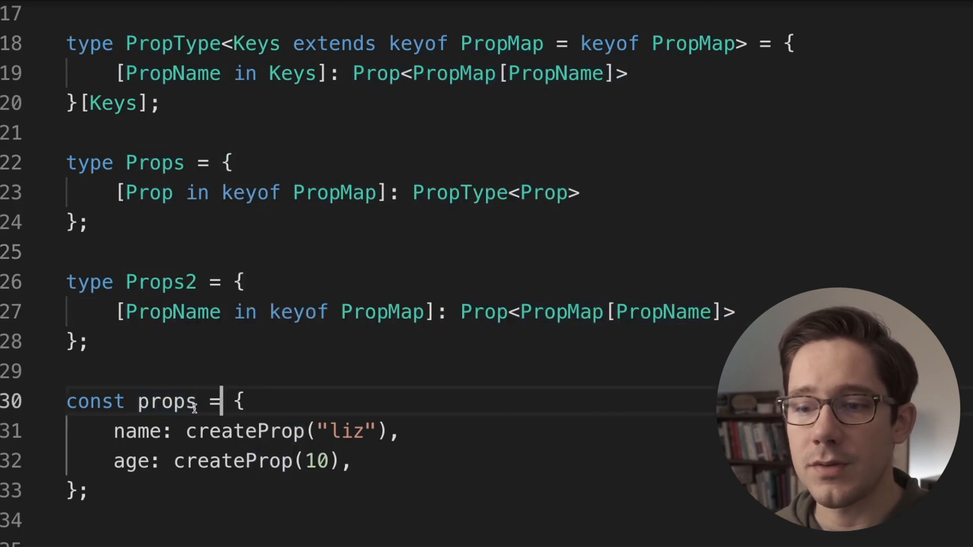
- Annotate const props with : Props2
{"action": "type", "text": ":"}
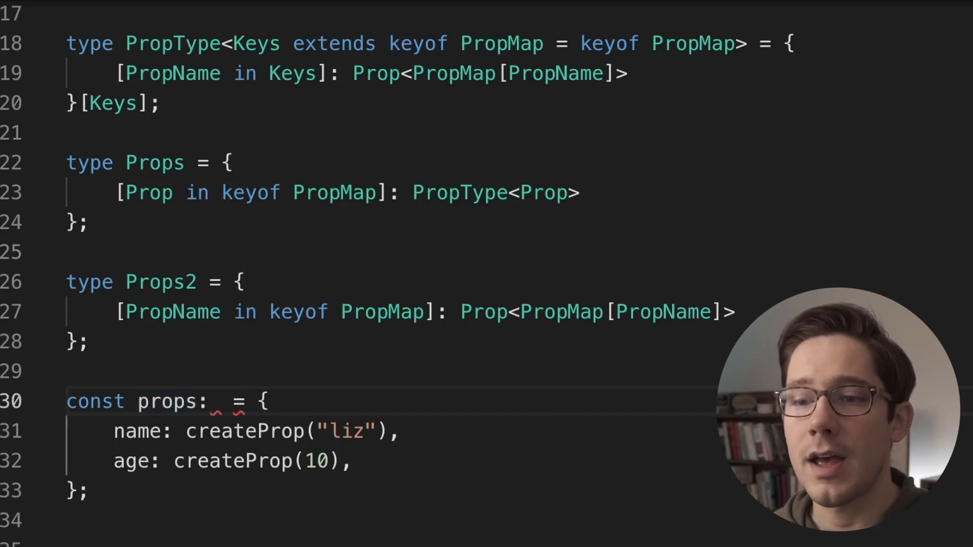
{"action": "type", "text": "Props2"}
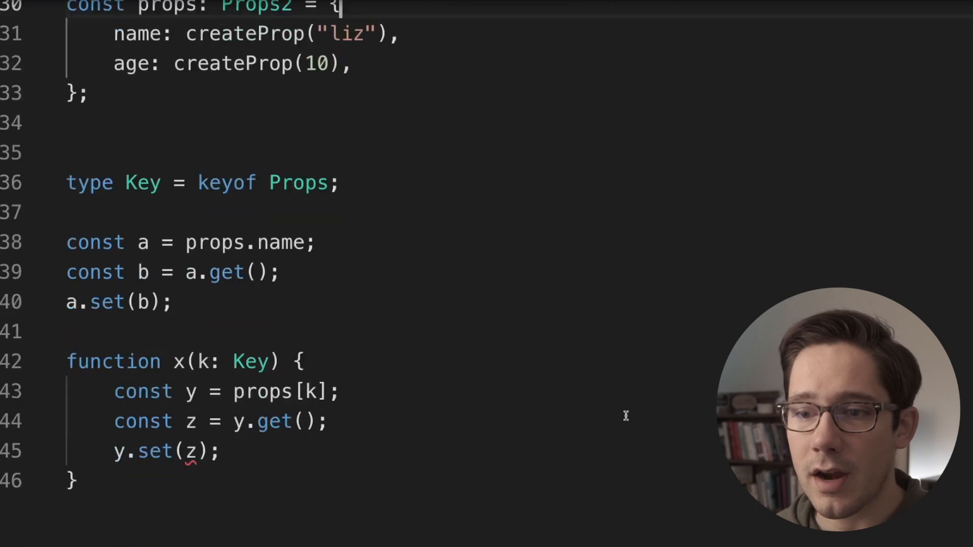
{"action": "scroll", "scroll_direction": "down", "scroll_amount": 3}
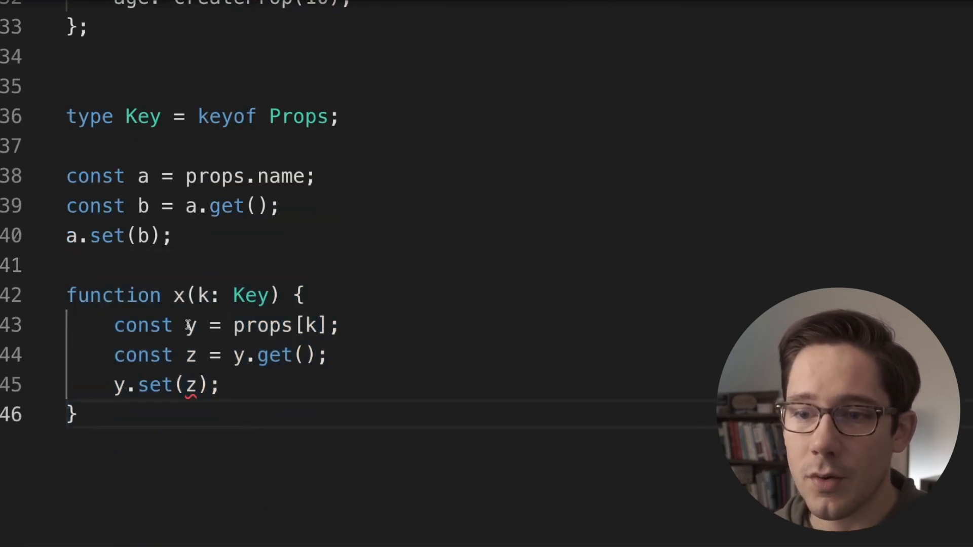
{"action": "mouse_move", "coordinate": [189, 325]}
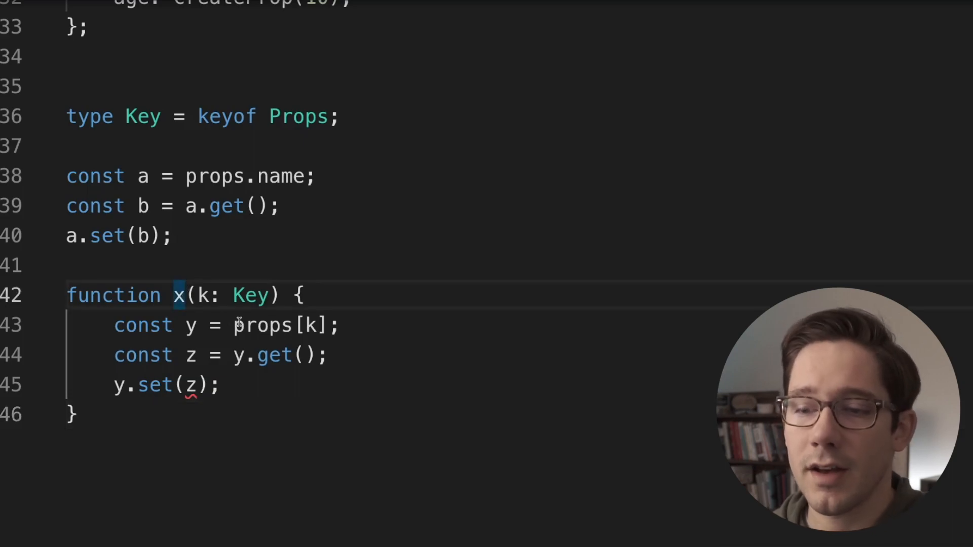
- Rewrite the signature as function x<K extends keyof Props2>(k: K)
{"action": "type", "text": "<K e>"}
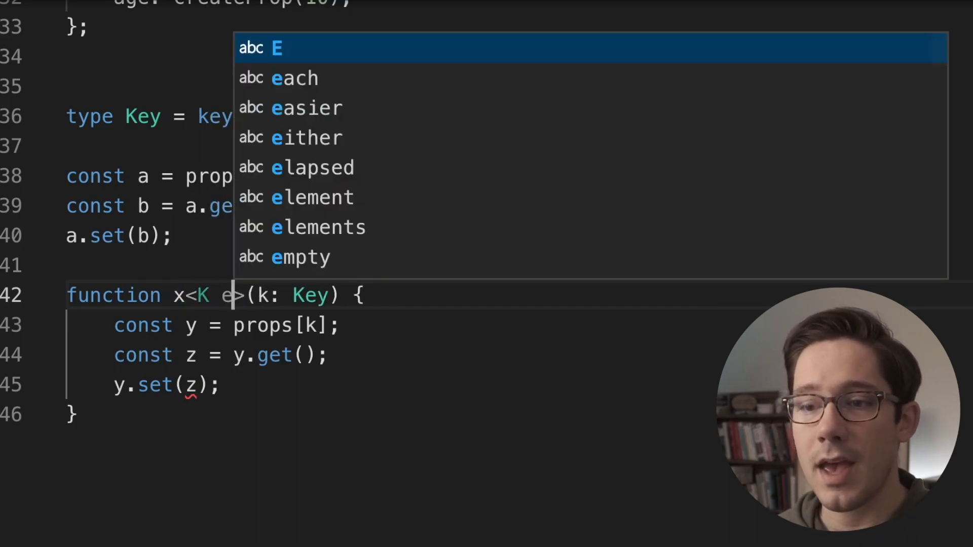
{"action": "type", "text": "xtends keyof"}
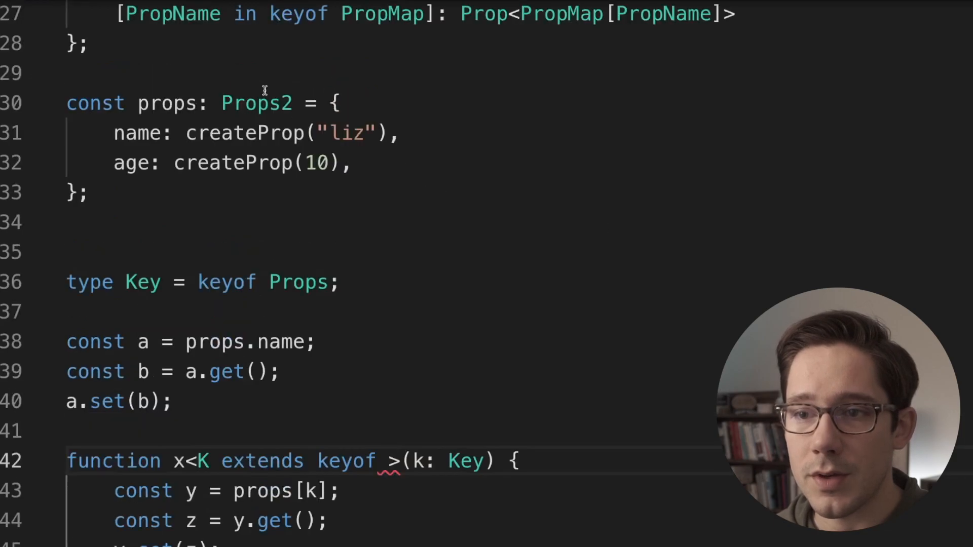
{"action": "type", "text": "Props2"}
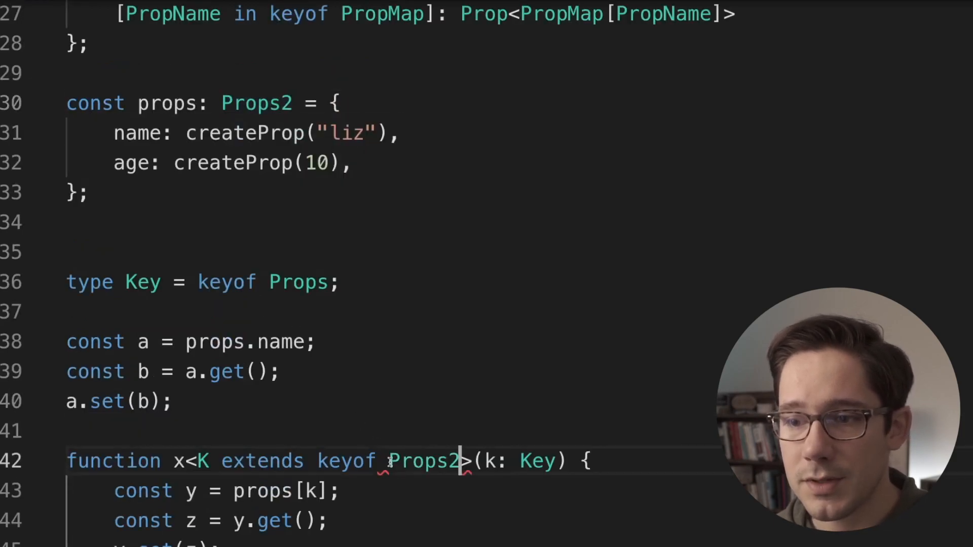
{"action": "scroll", "scroll_direction": "down", "scroll_amount": 3}
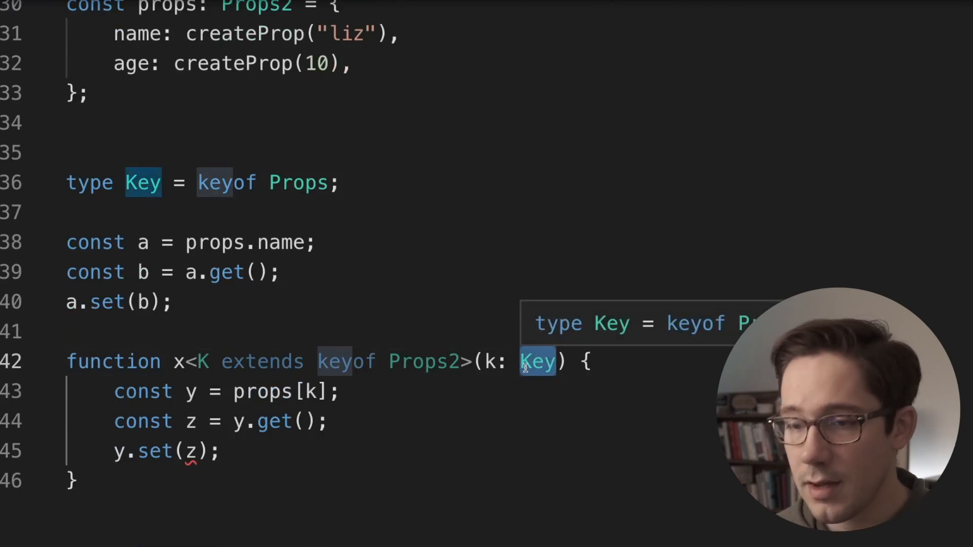
{"action": "type", "text": "K"}
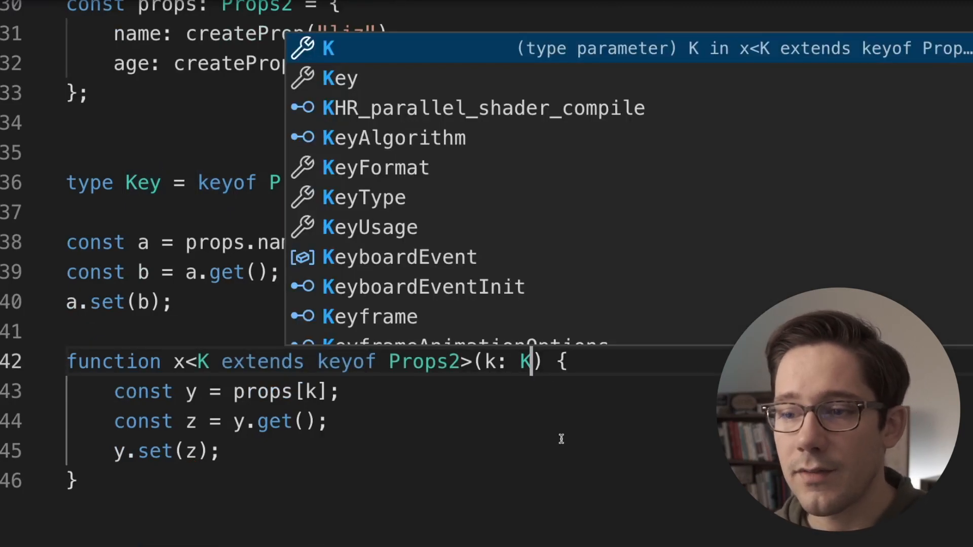
{"action": "key", "text": "Escape"}
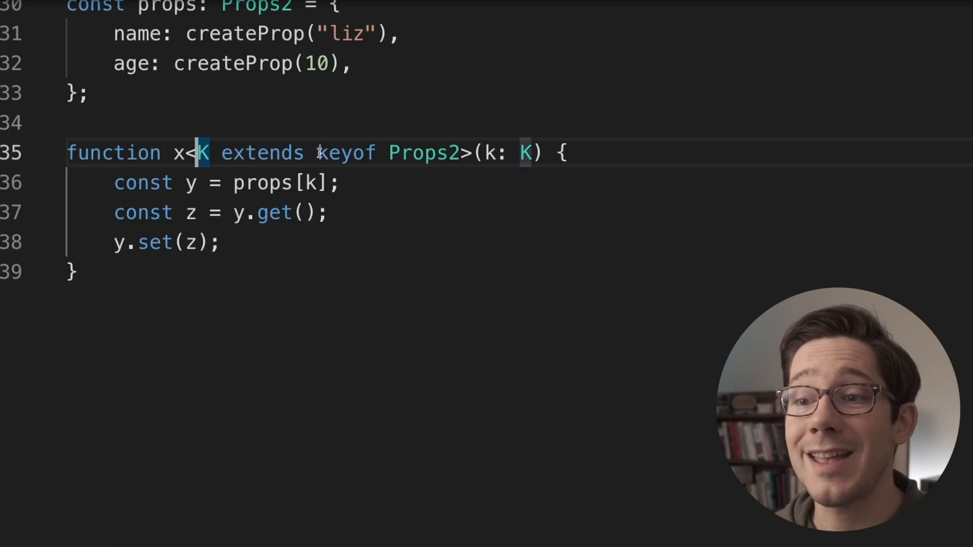
{"action": "mouse_move", "coordinate": [190, 183]}
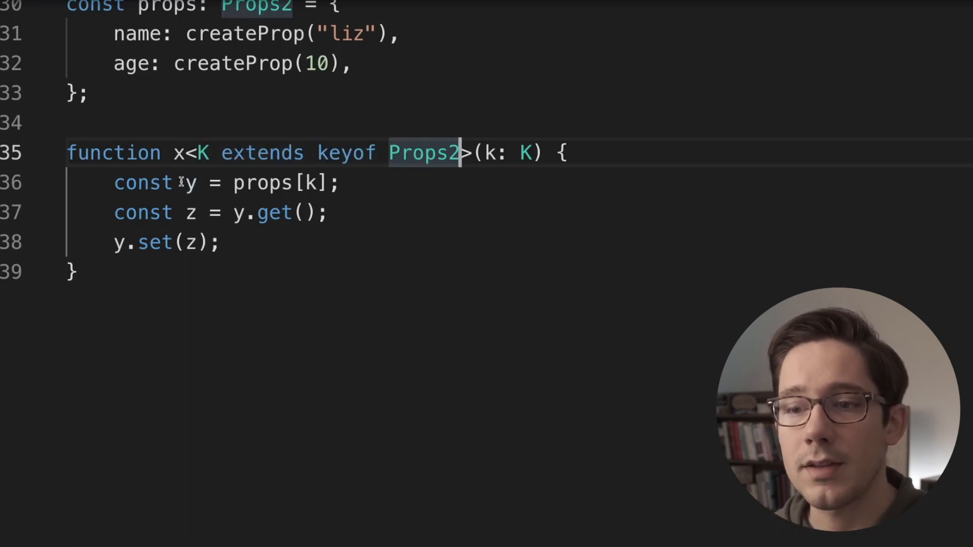
{"action": "mouse_move", "coordinate": [189, 183]}
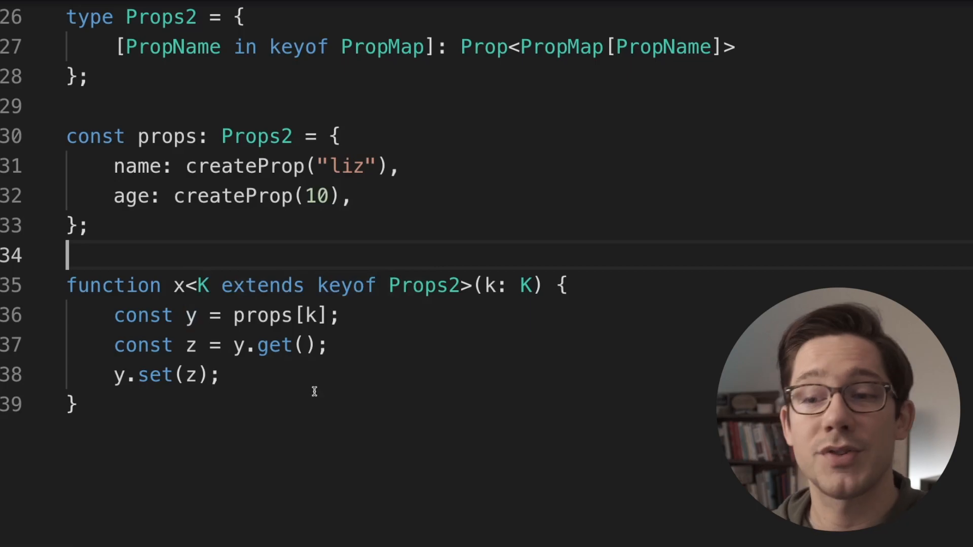
{"action": "mouse_move", "coordinate": [396, 383]}
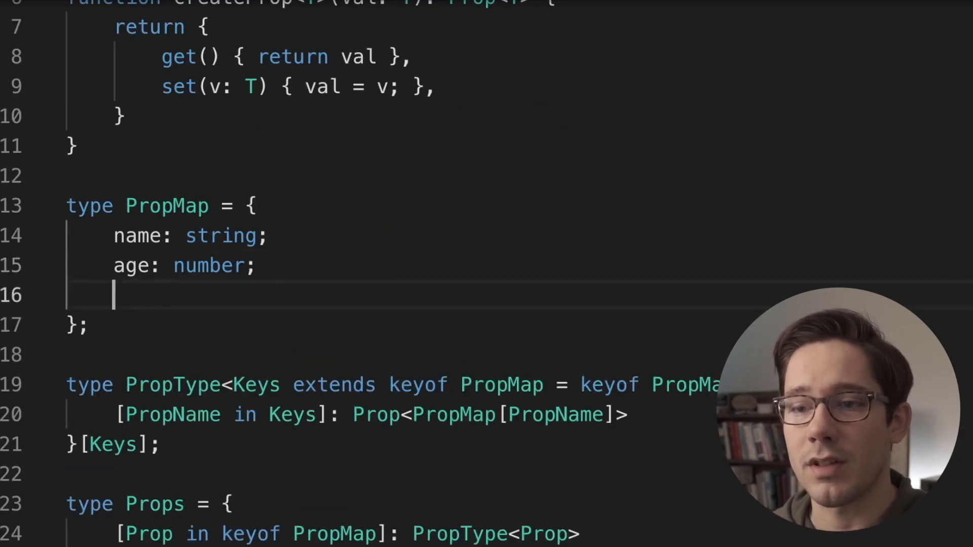
- Add date: Date to PropMap and date: createProp(new Date) to props
{"action": "type", "text": "date:"}
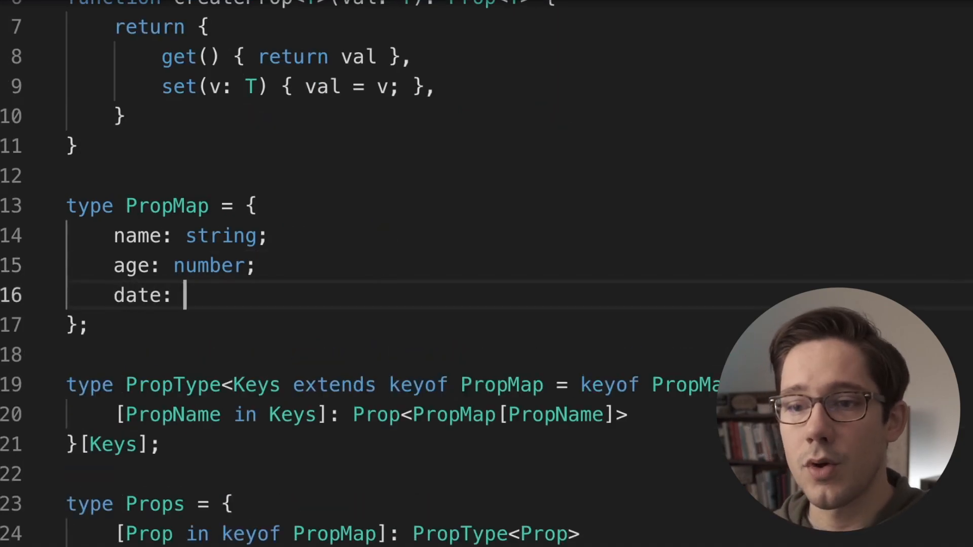
{"action": "type", "text": "Date;"}
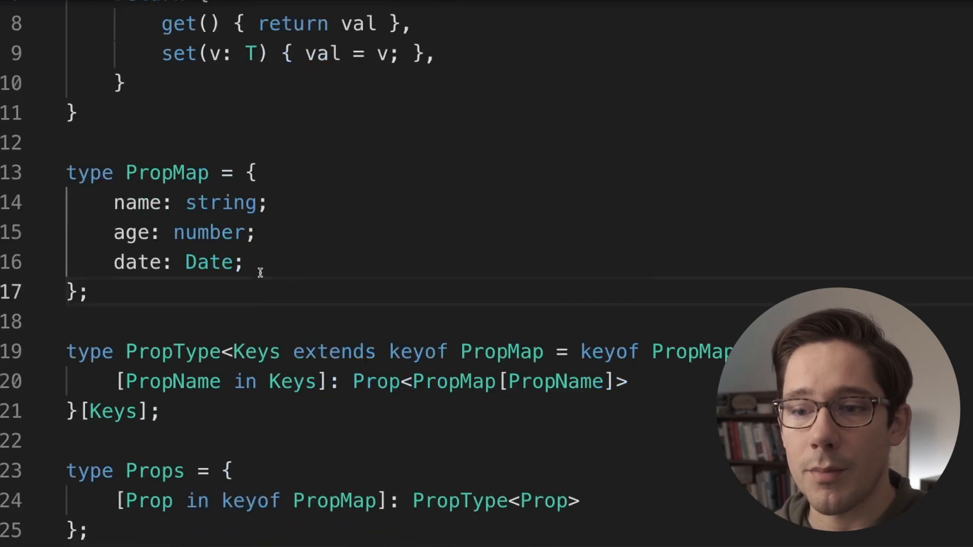
{"action": "scroll", "scroll_direction": "down", "scroll_amount": 3}
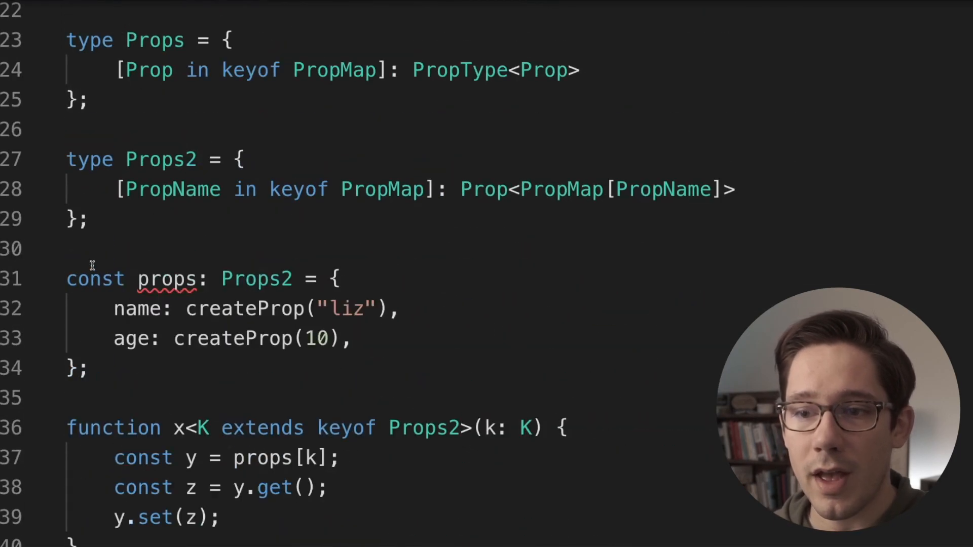
{"action": "key", "text": "enter"}
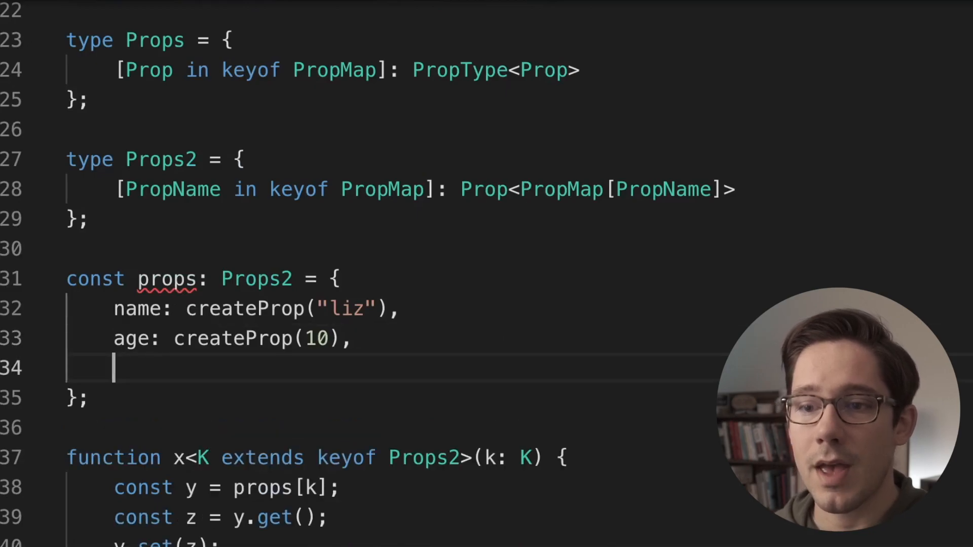
{"action": "type", "text": "date: create"}
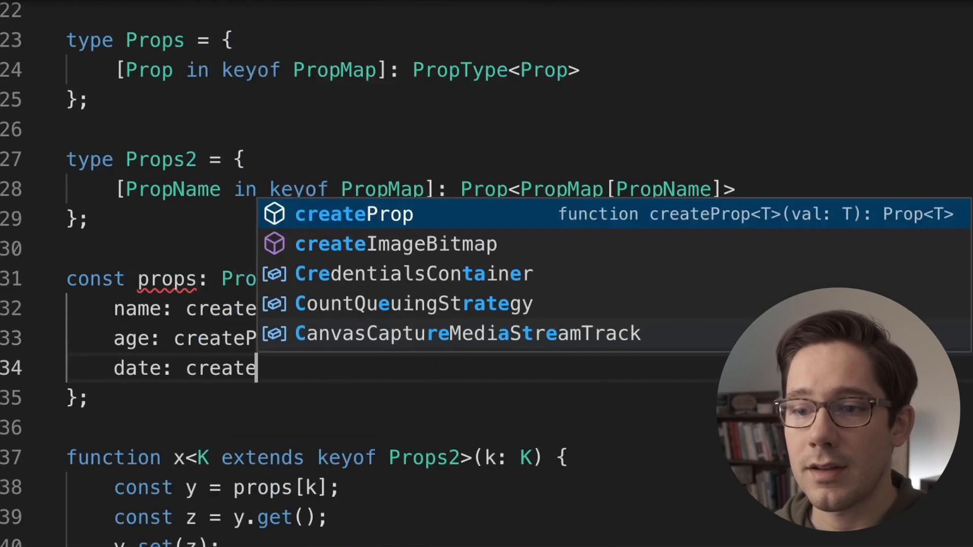
{"action": "type", "text": "Prop(new Date"}
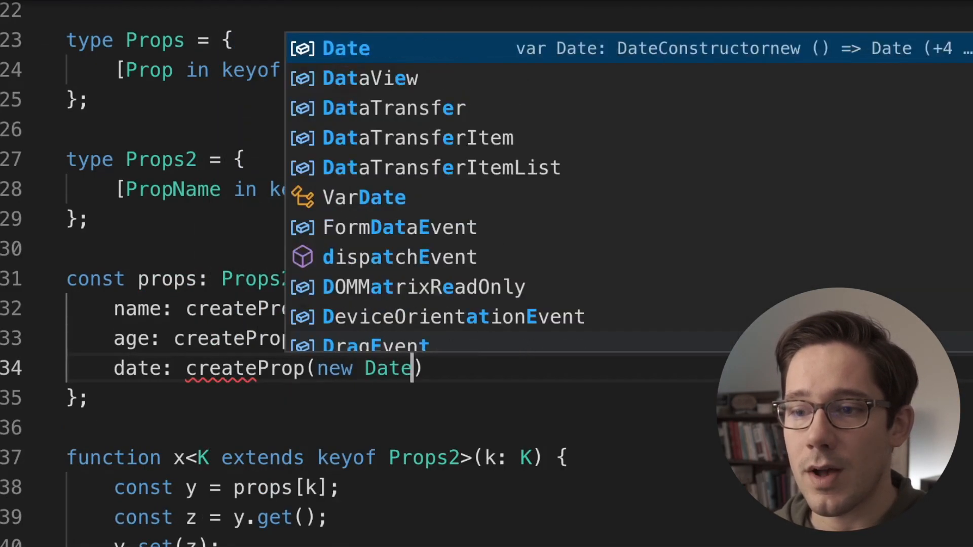